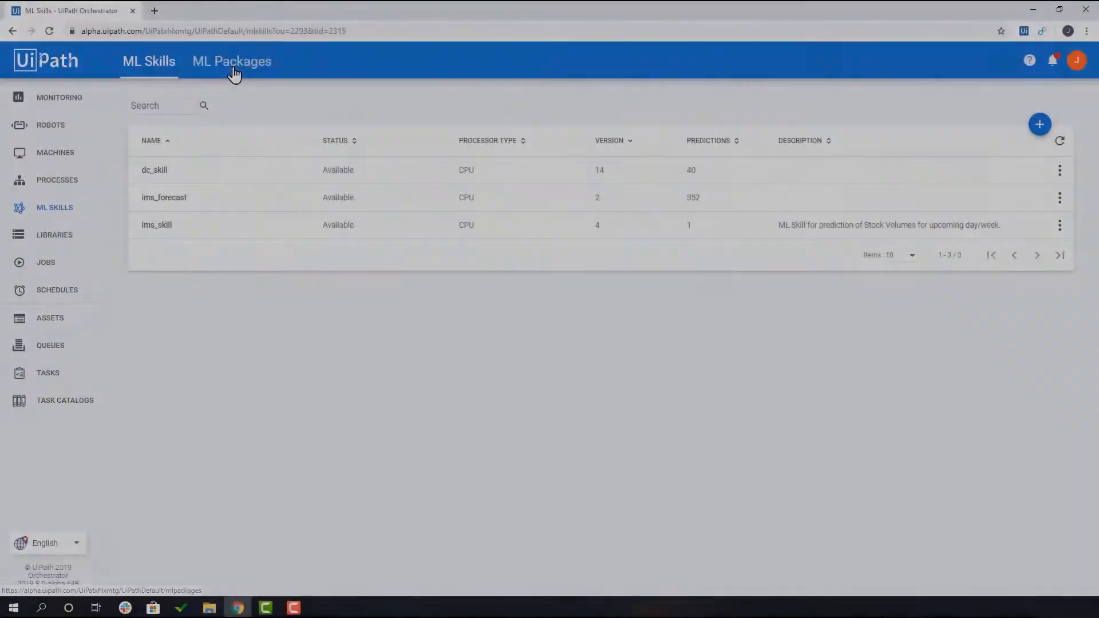
Step: Start a new ML package upload and choose ProductLifecycle.zip as the model file
click(1040, 124)
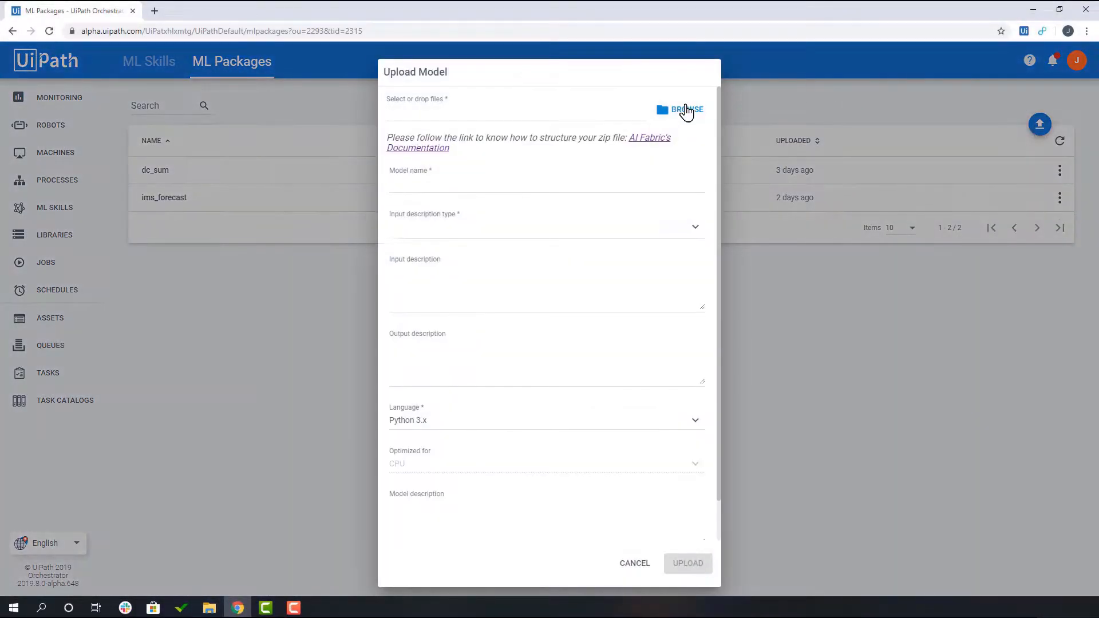
click(686, 110)
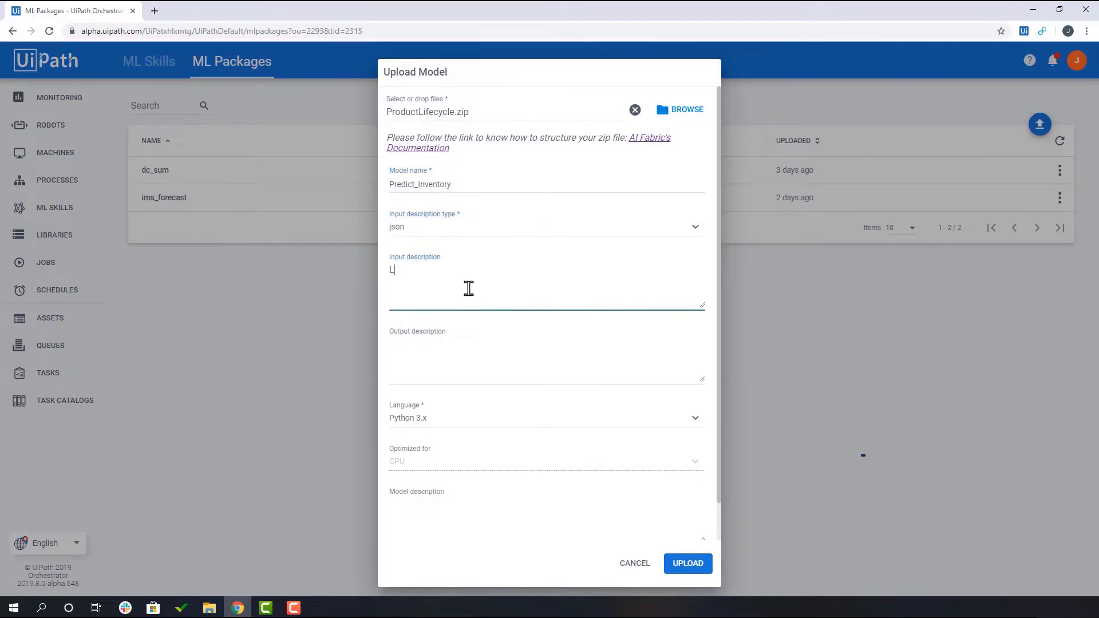
Step: Describe the JSON input as a list of the past 12 timestamps' sales and the output as a "prediction" value
text(List of sales of past 12 timestamps of a SKU: ")
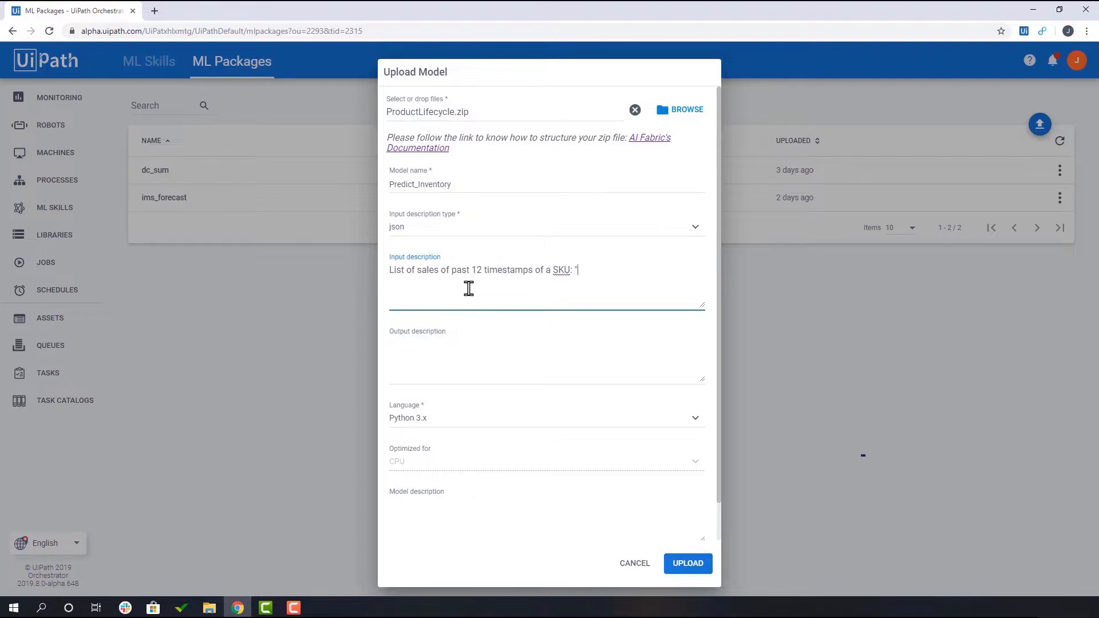
text([1,2,3,4...12)
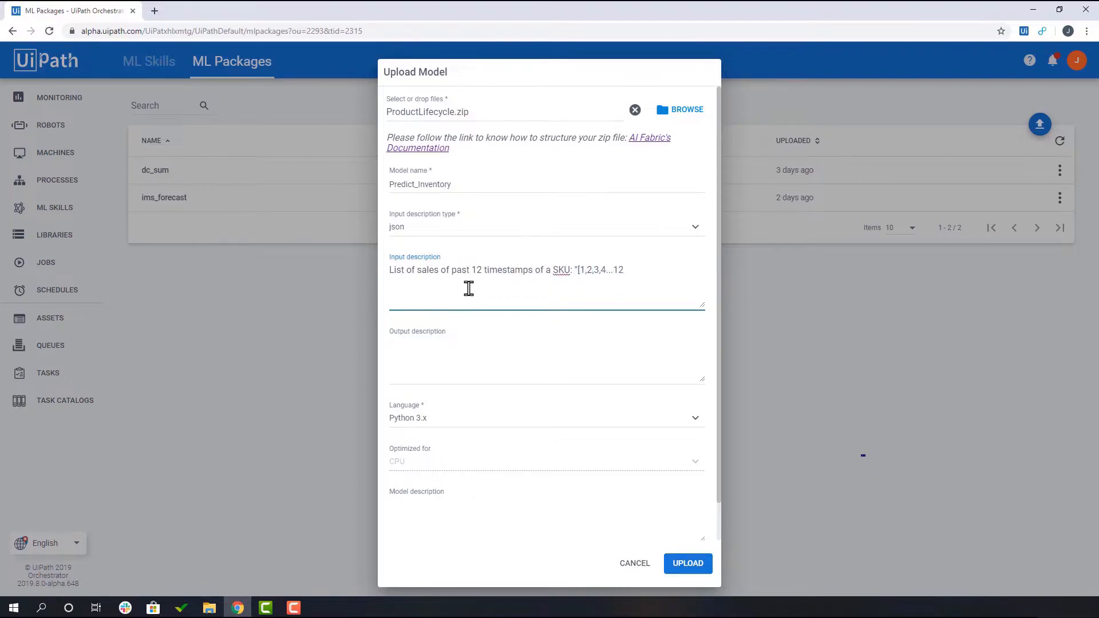
text(Predicted sales of 13th timestamp: "[)
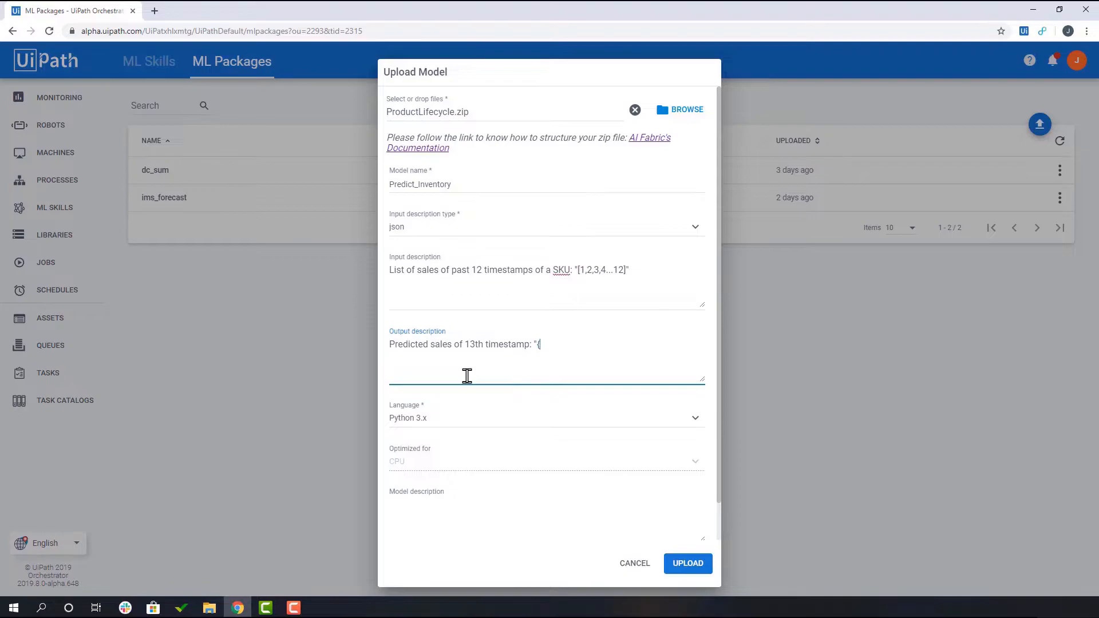
text("prediction": 13}")
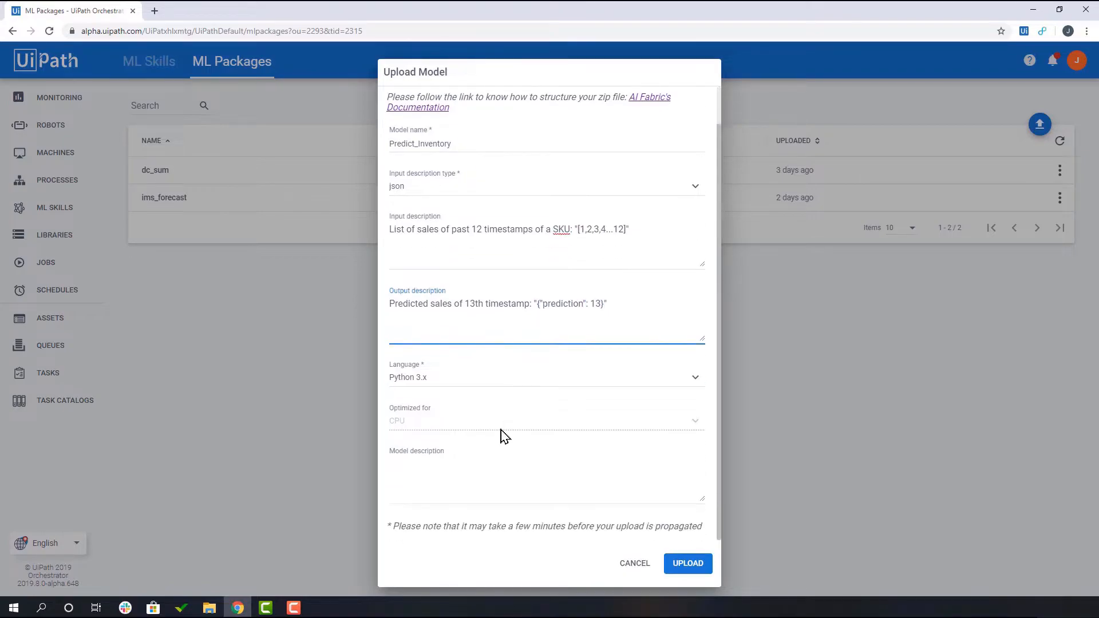
Step: Add the model description about predicting sales for a specific timestamp and upload the Predict_Inventory package
text(This model predicts)
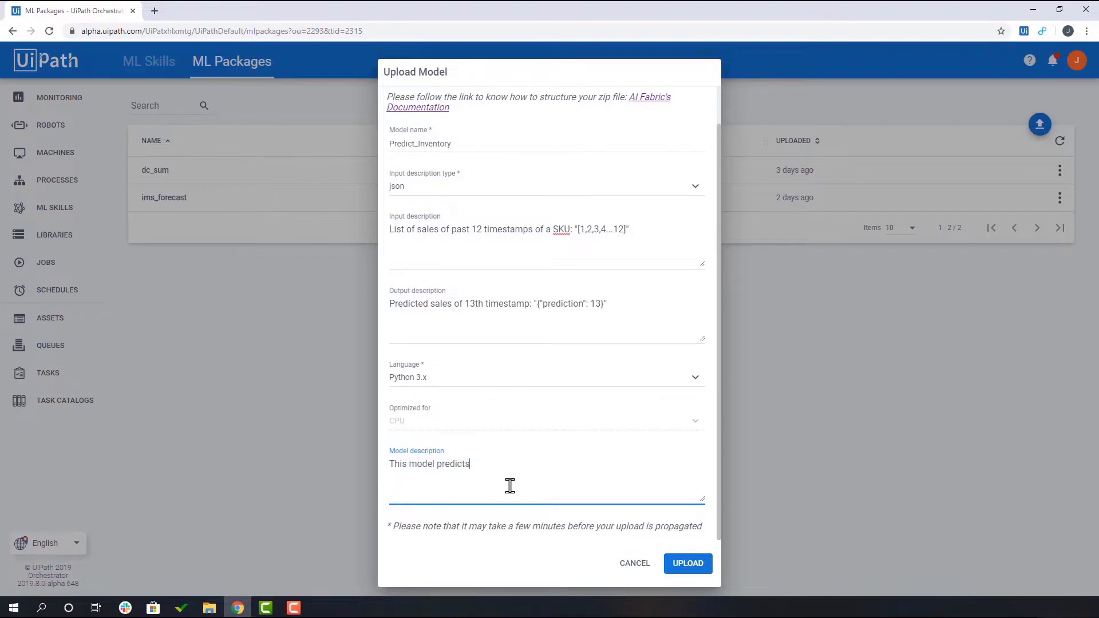
text(sales for a specific timesta)
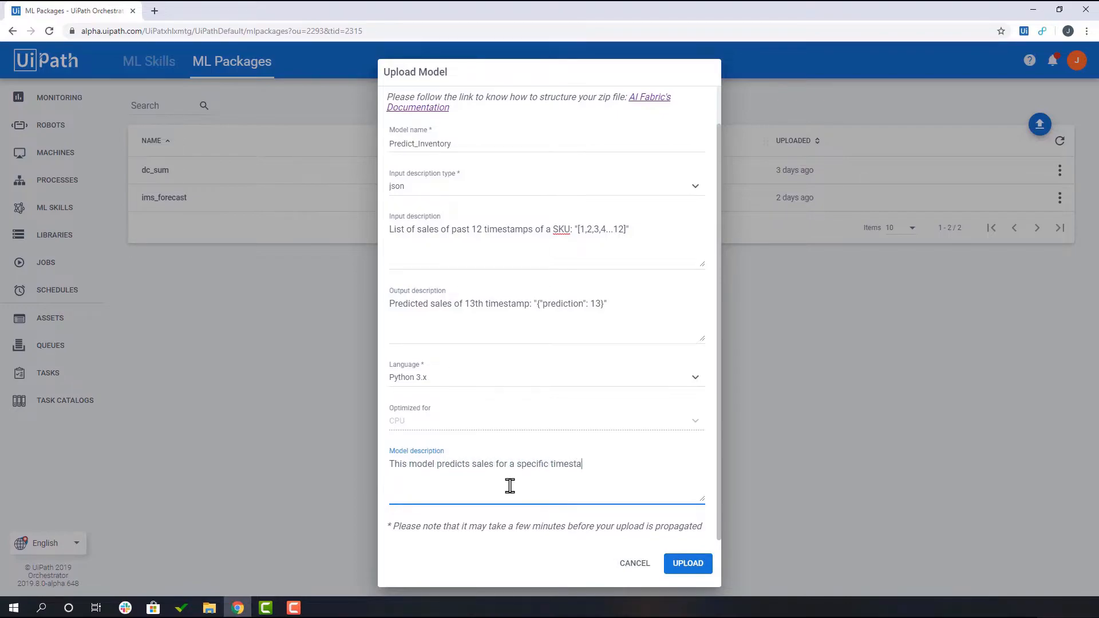
click(687, 563)
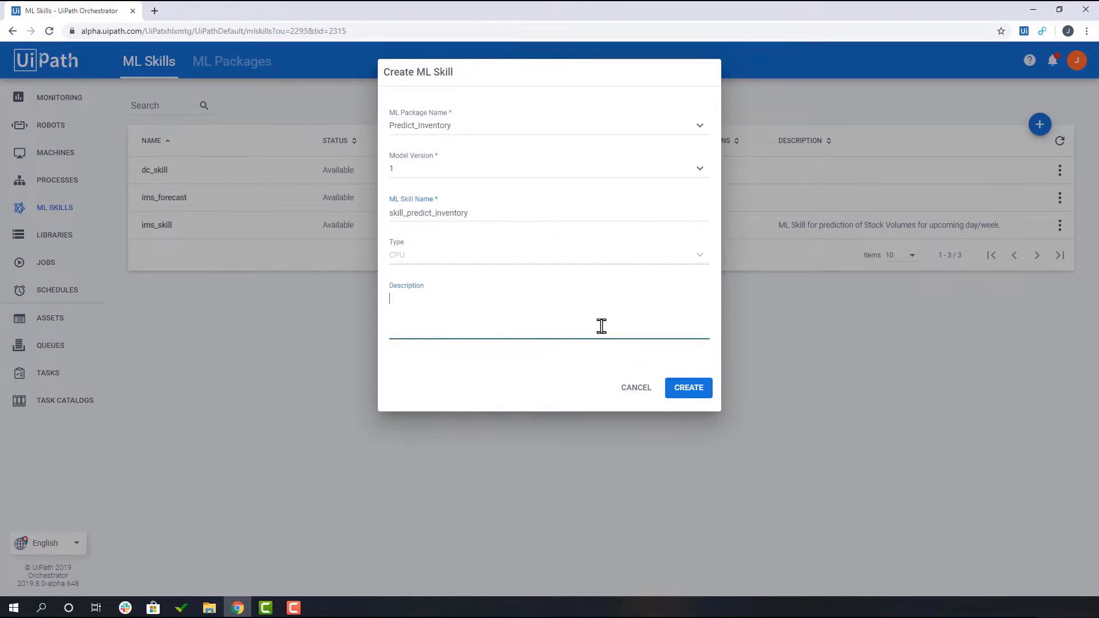
Step: Describe skill_predict_inventory as predicting sales for a specific timestamp and create it from Predict_Inventory version 1
text(This model predicts)
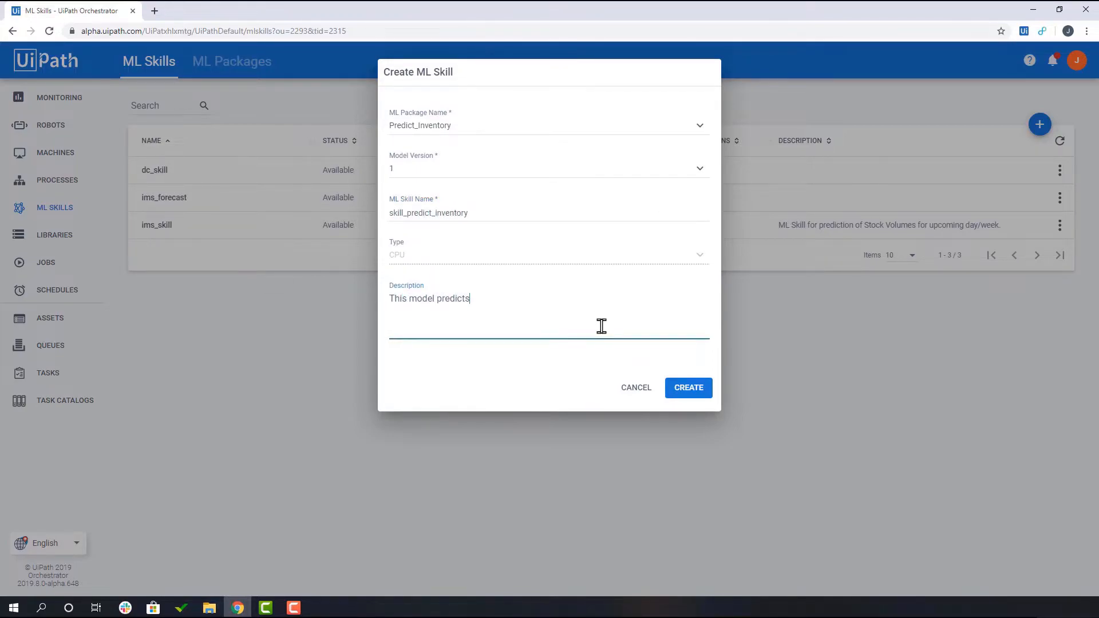
text(sales for a specific ti)
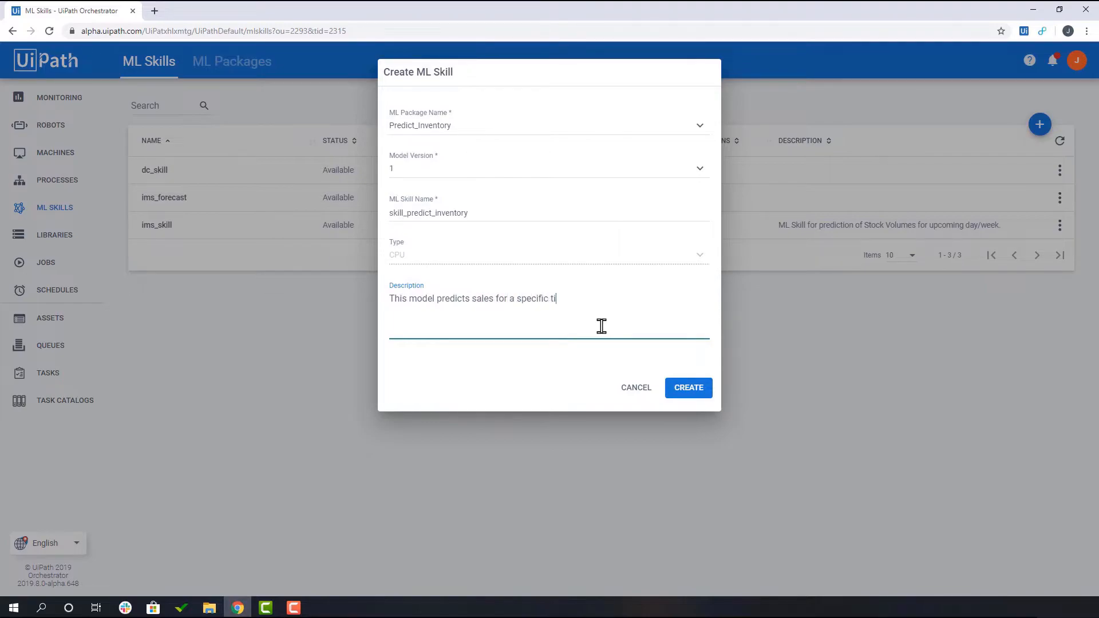
click(689, 388)
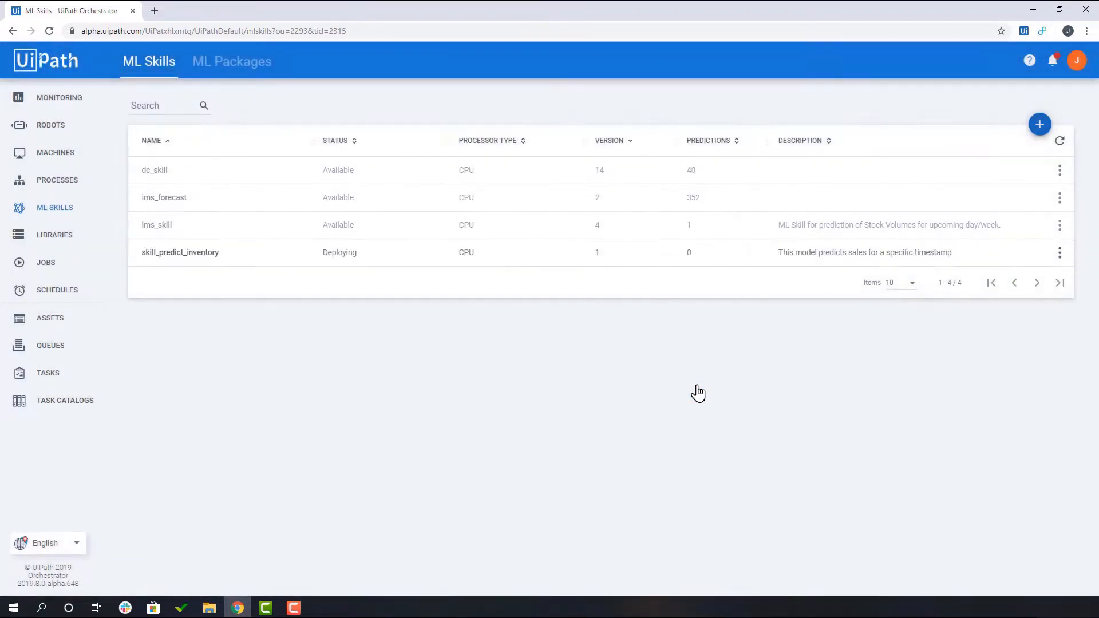
click(376, 607)
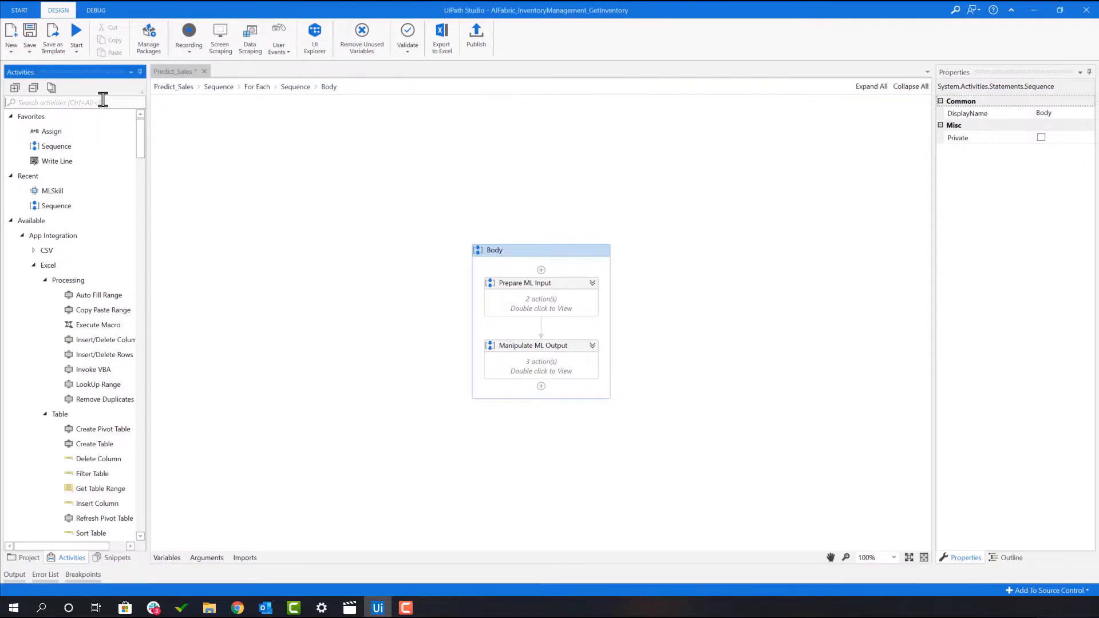
Step: Add an MLSkill activity to the Body sequence bound to skill_predict_inventory and bring up its Test Skill window
text(Mlski)
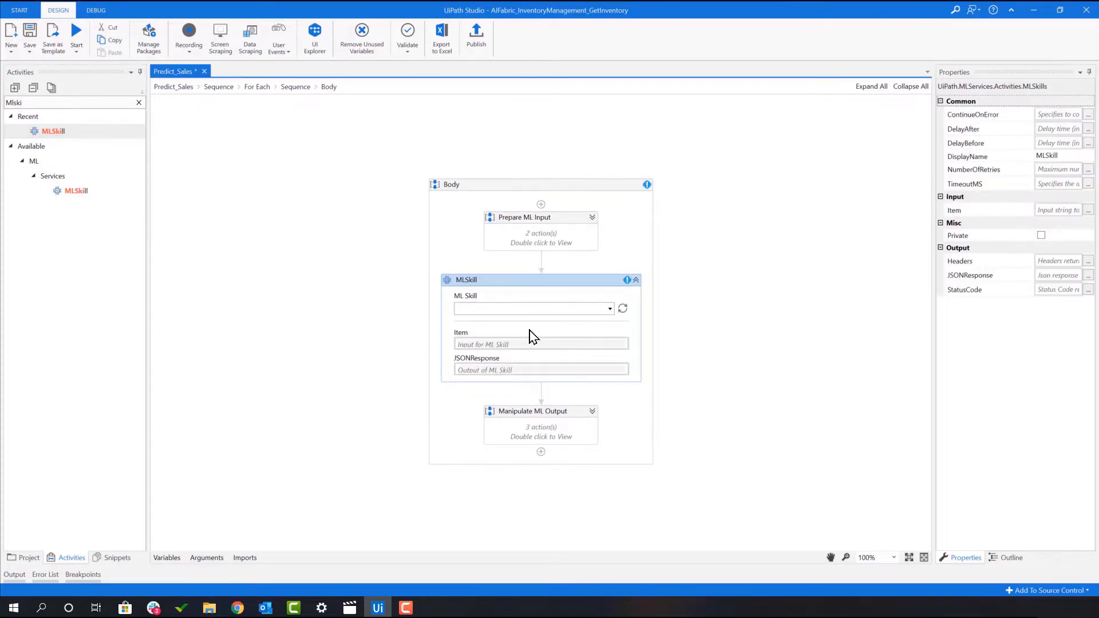
click(607, 308)
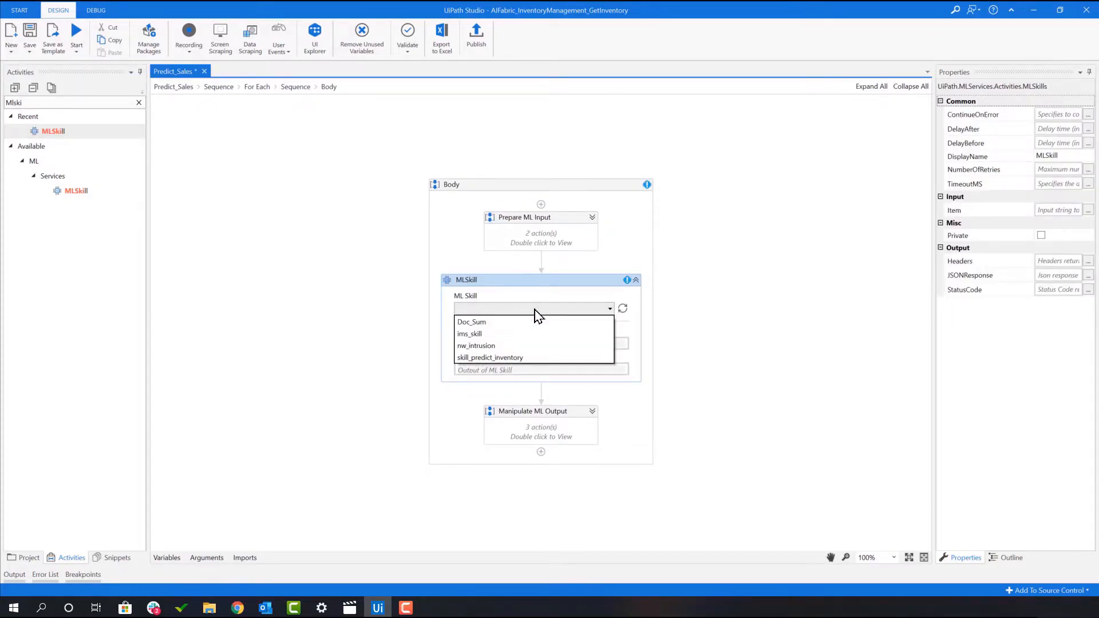
mouse_move(539, 351)
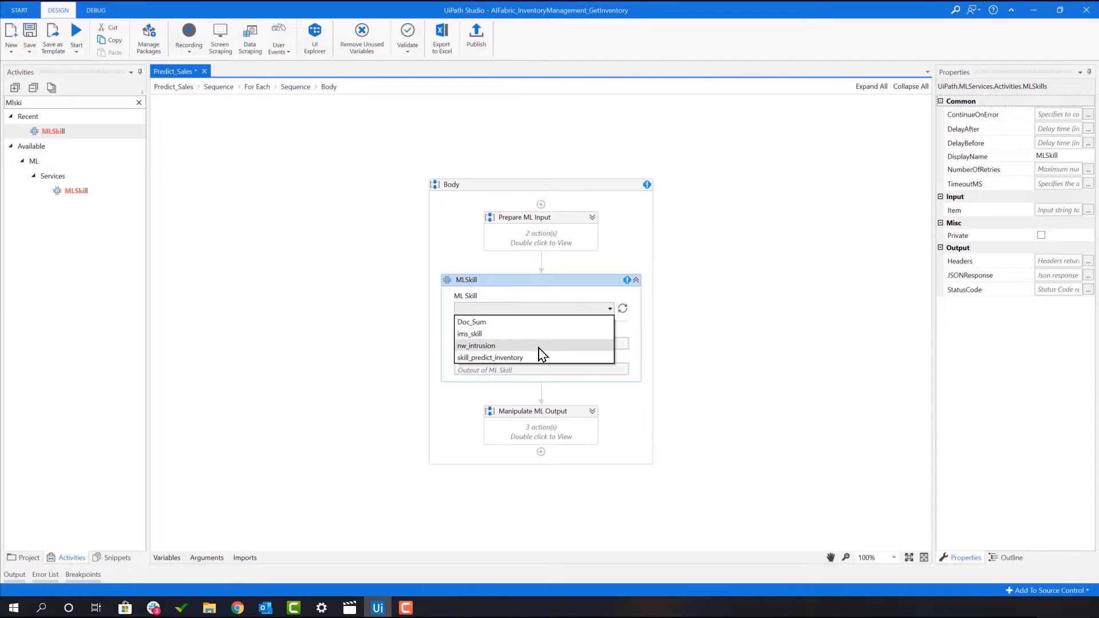
click(490, 357)
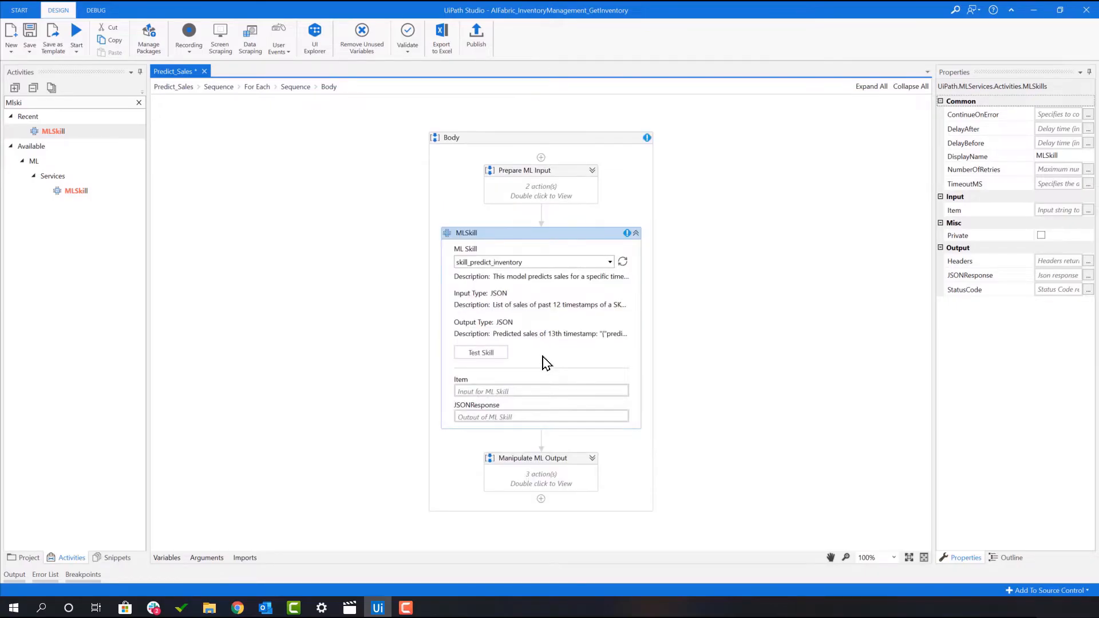
mouse_move(530, 285)
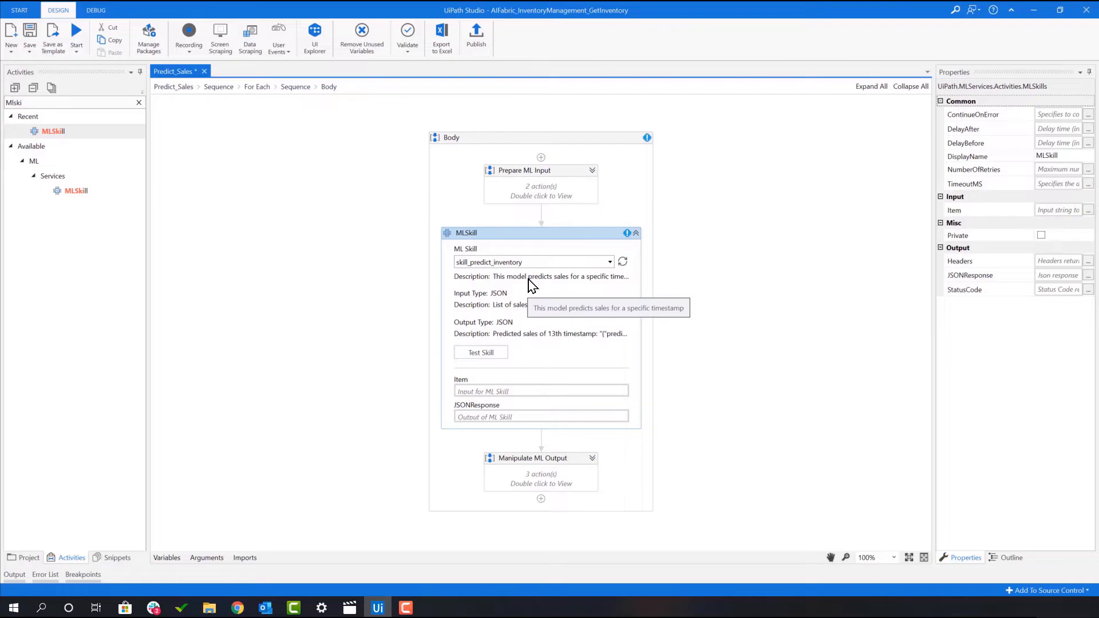
mouse_move(526, 308)
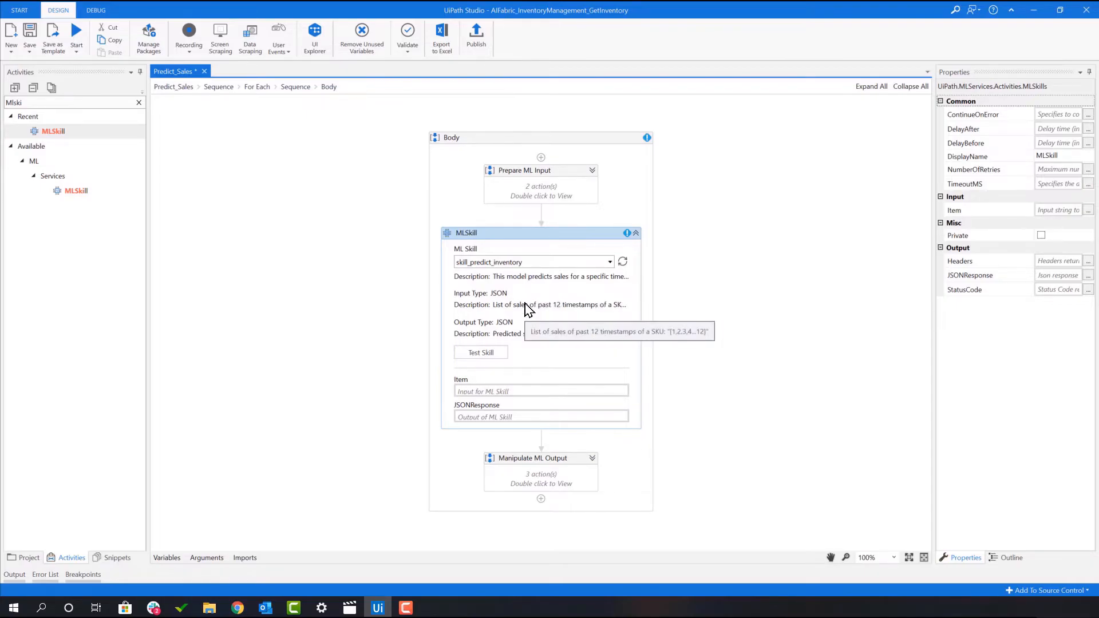
mouse_move(532, 356)
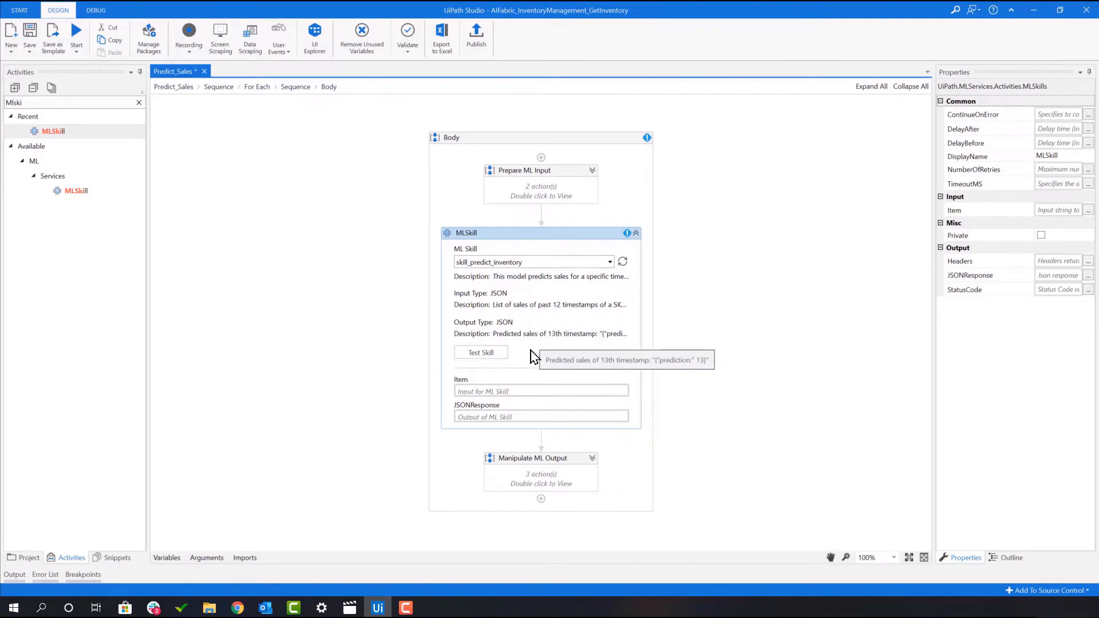
click(480, 352)
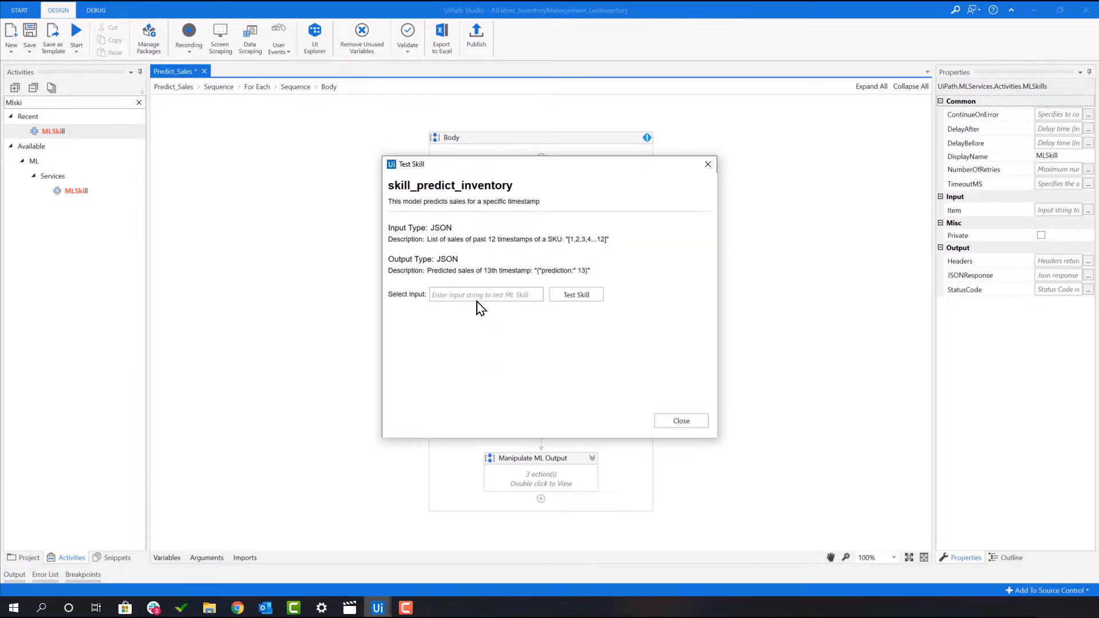
Step: Close the test window and bind the MLSkill Item input to the ML_Input variable
click(486, 294)
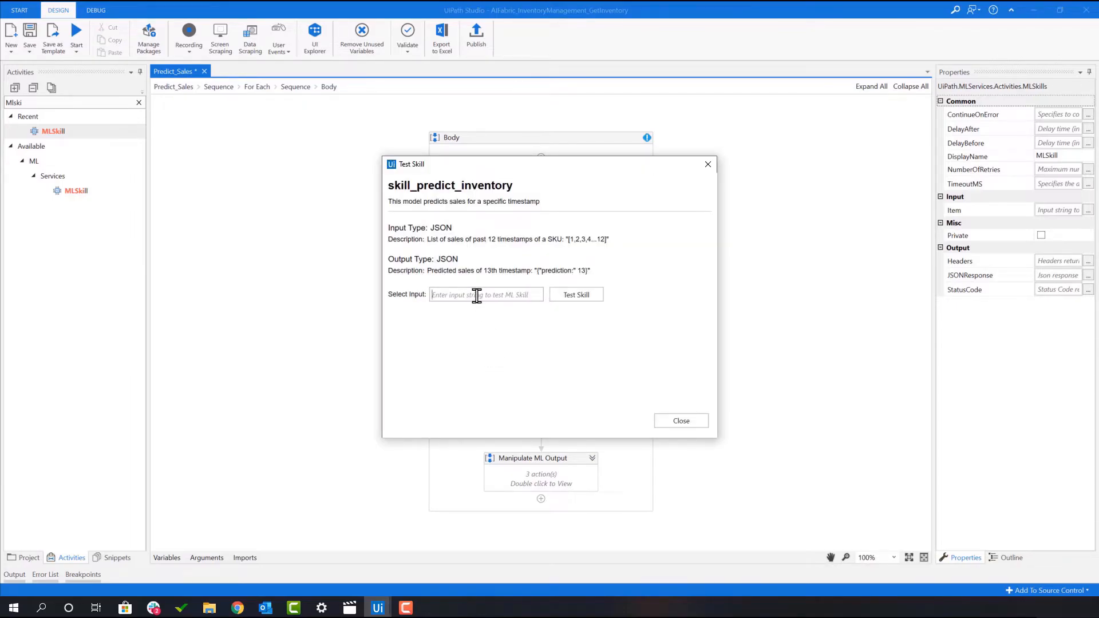
mouse_move(563, 340)
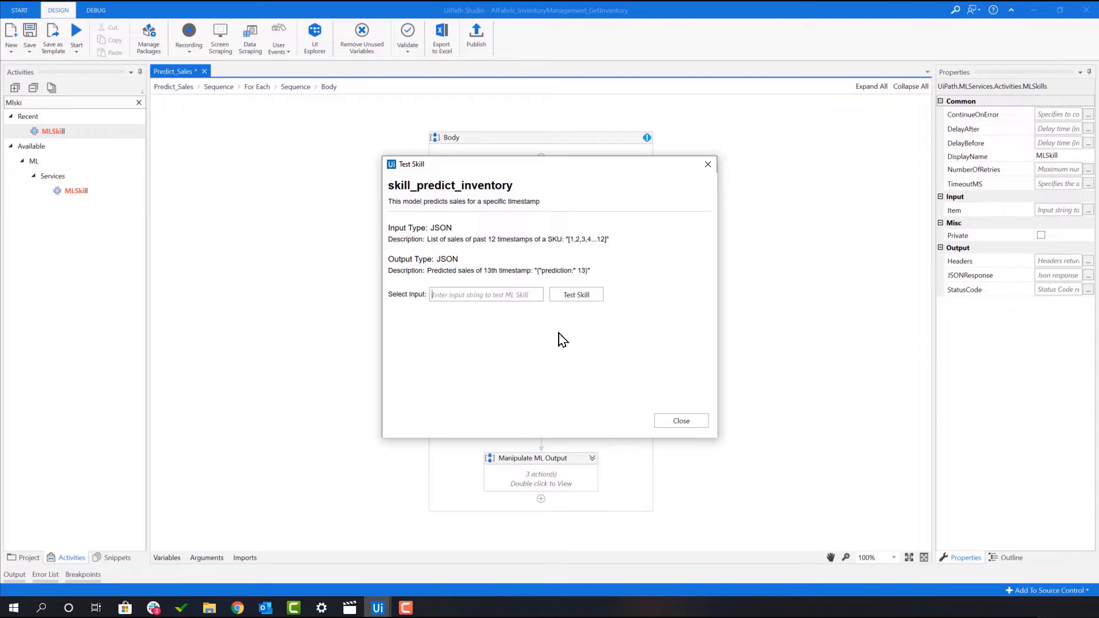
click(679, 420)
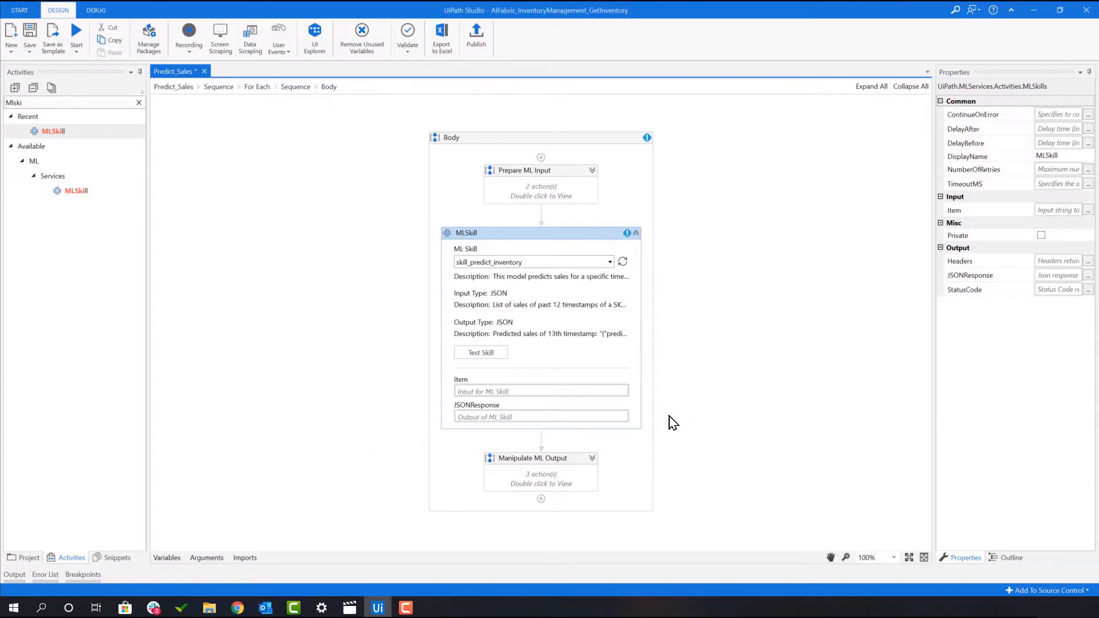
click(539, 391)
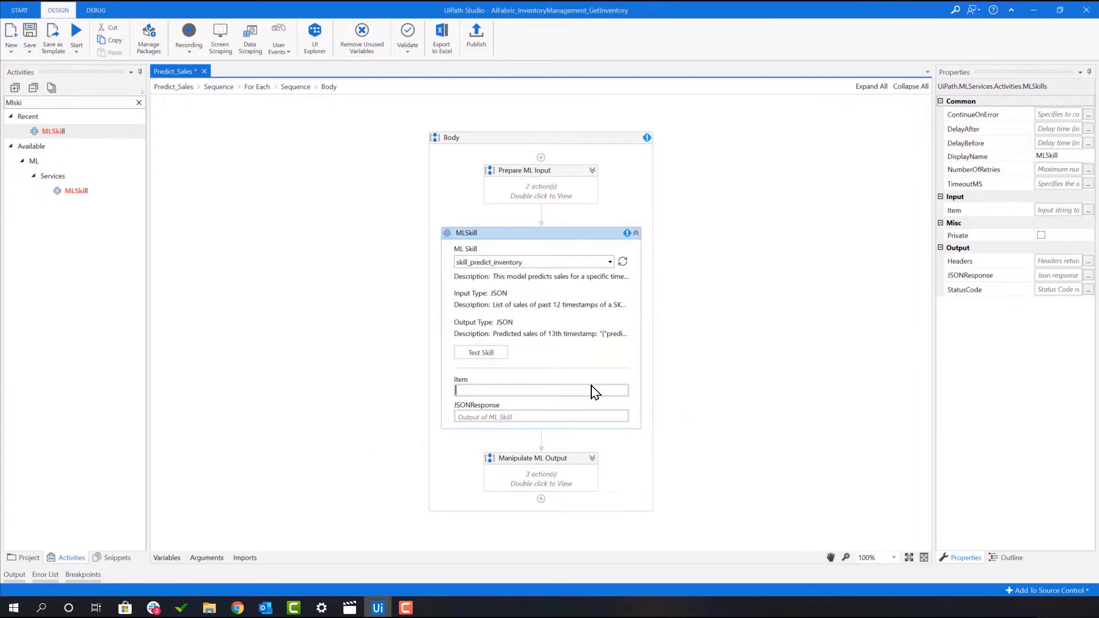
text(ML_Input)
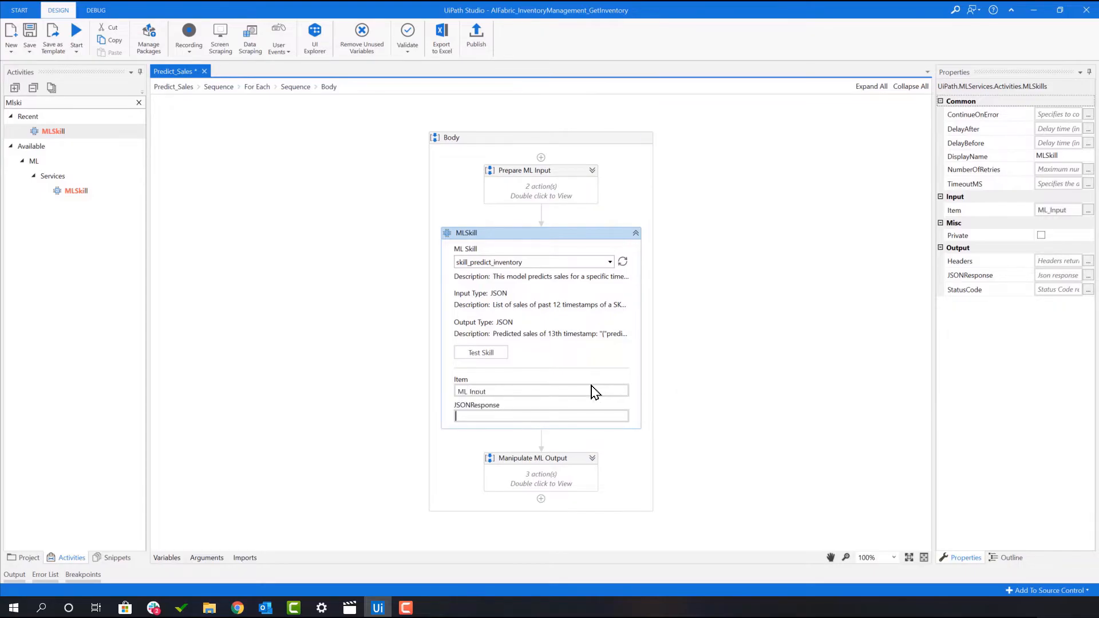
Step: Assign ML_Output to receive the skill's JSON response
text(ml)
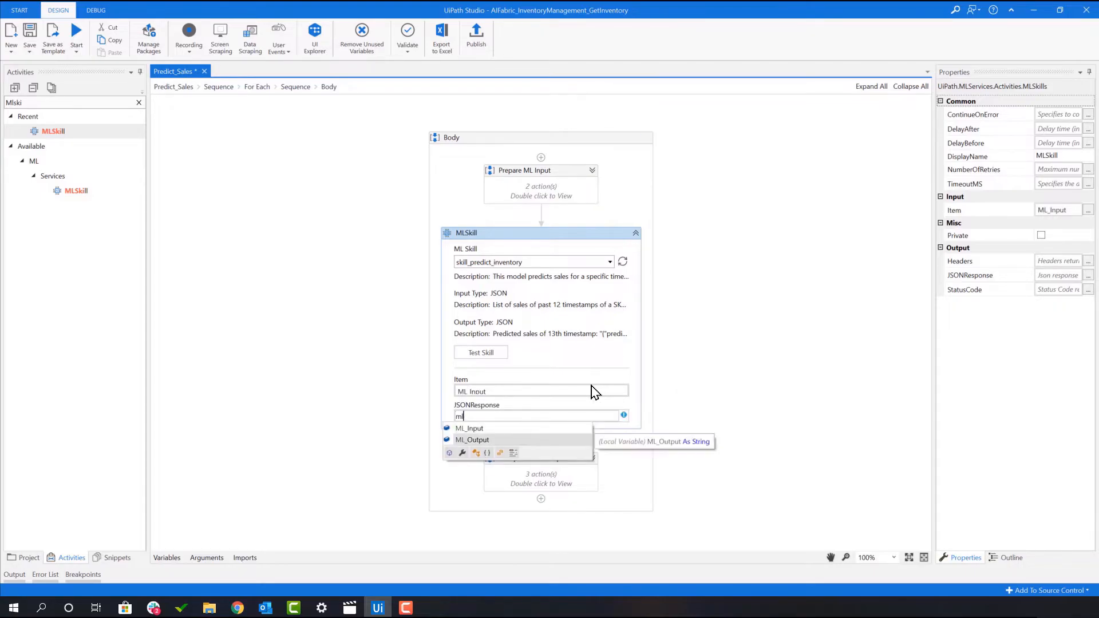
click(472, 440)
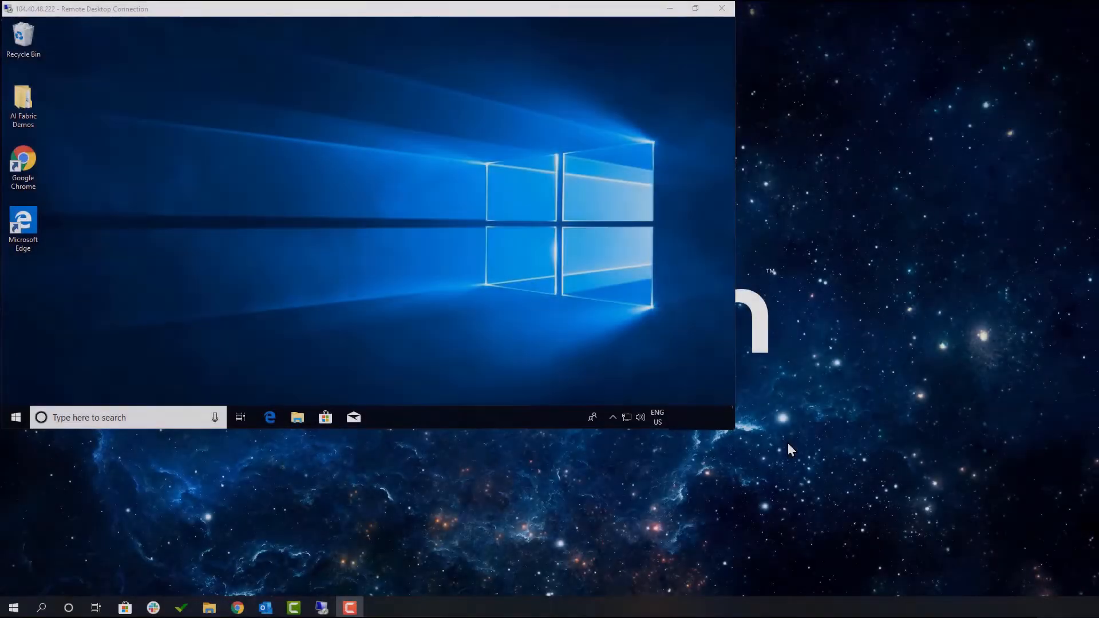
mouse_move(468, 353)
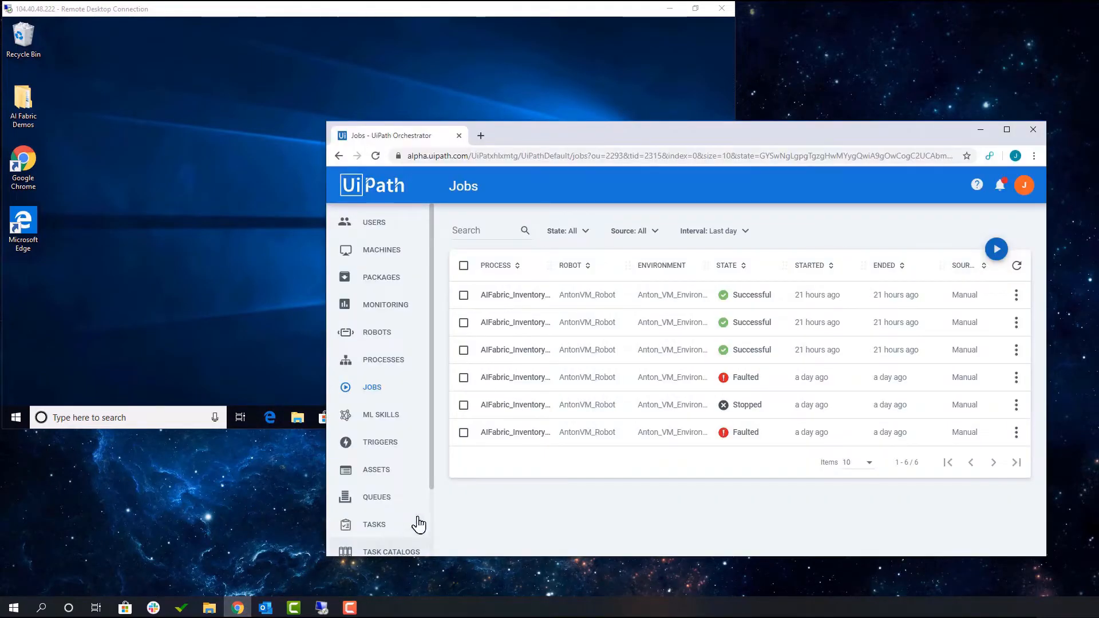
Step: Start a GetInventory job on AntonVM_Robot, then close the Orchestrator browser window
click(995, 248)
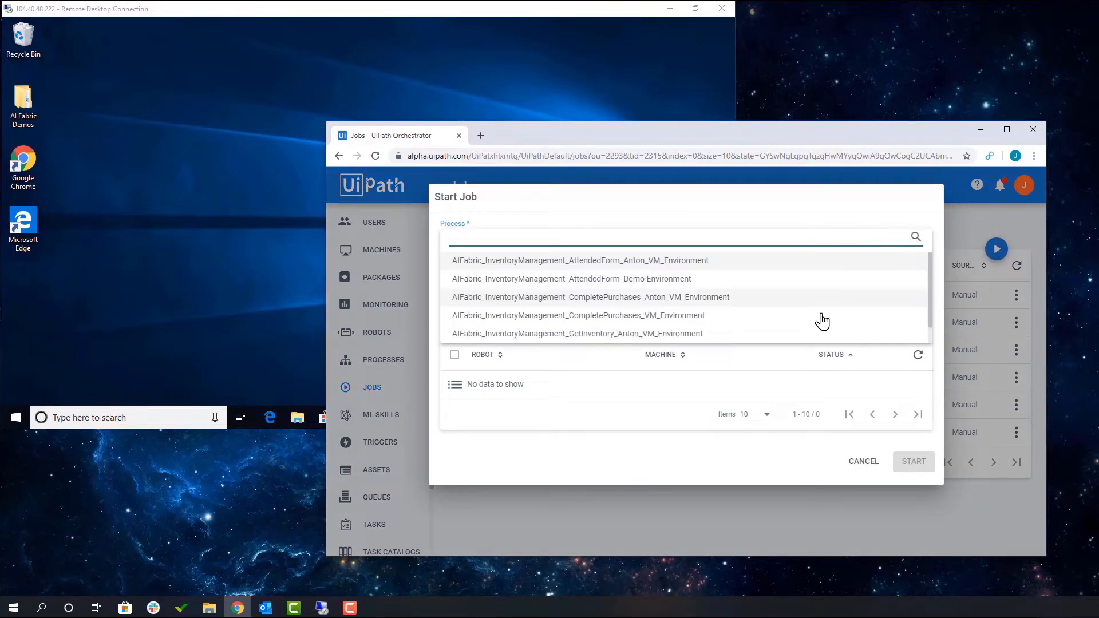
click(576, 334)
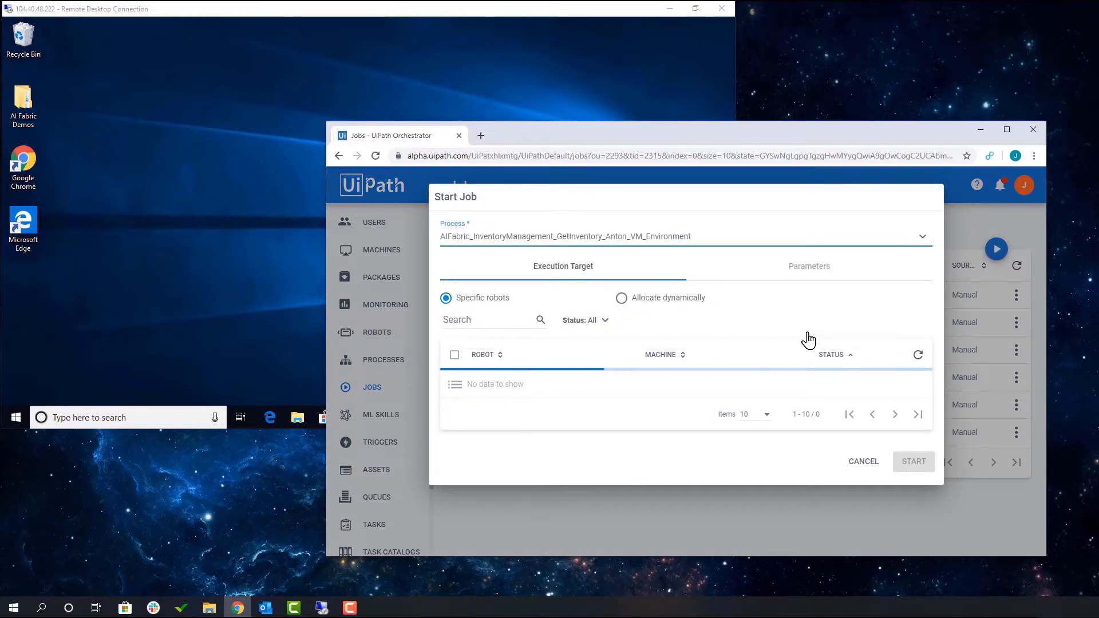
click(919, 355)
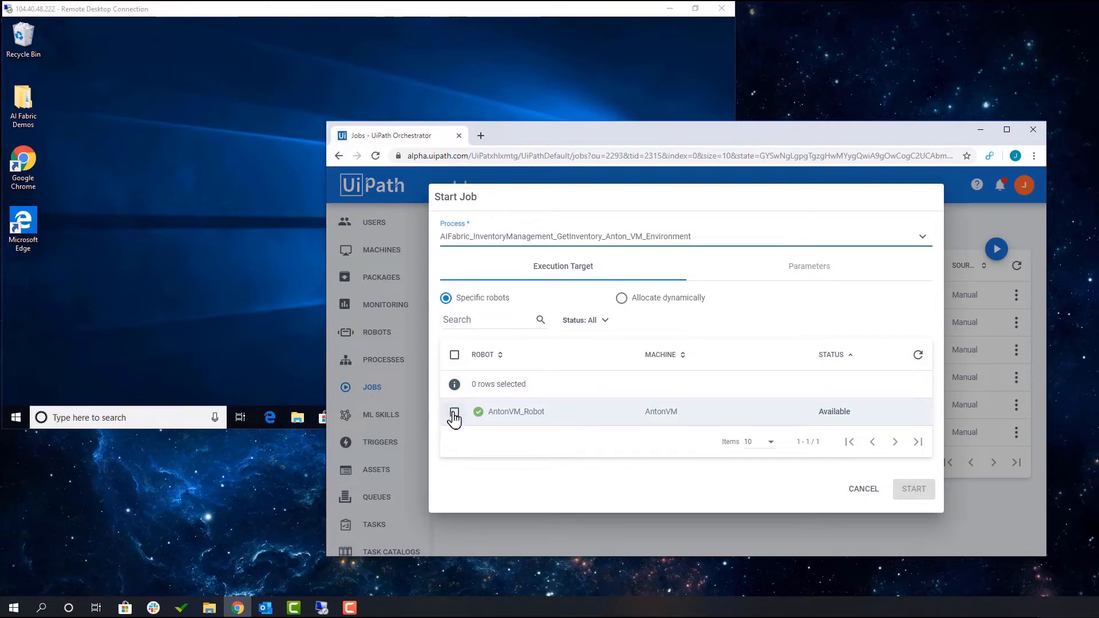
click(454, 411)
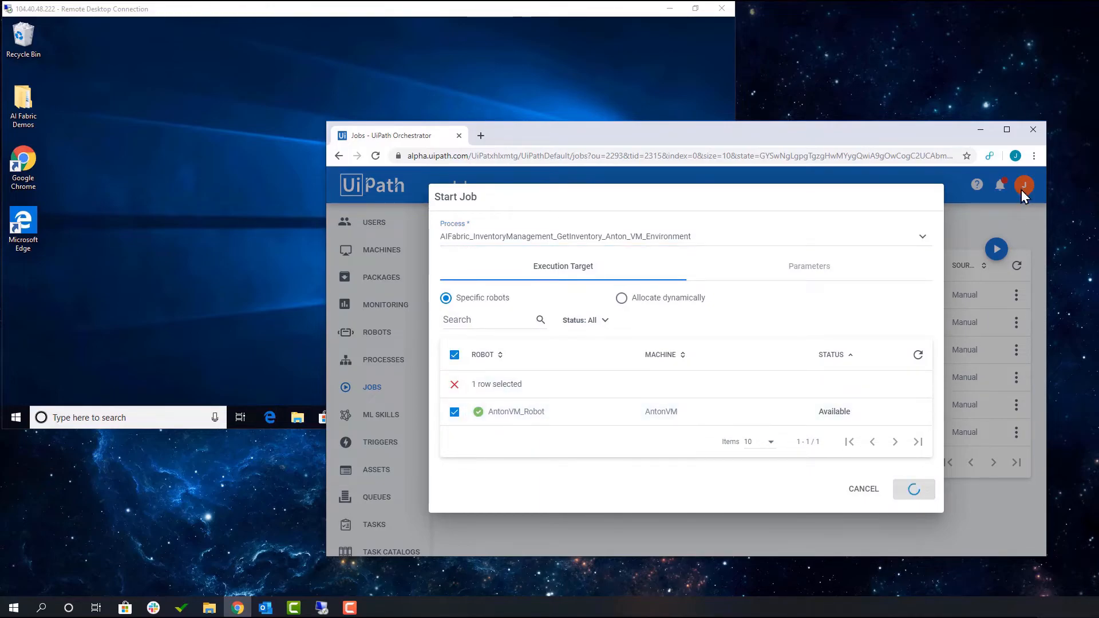
click(914, 489)
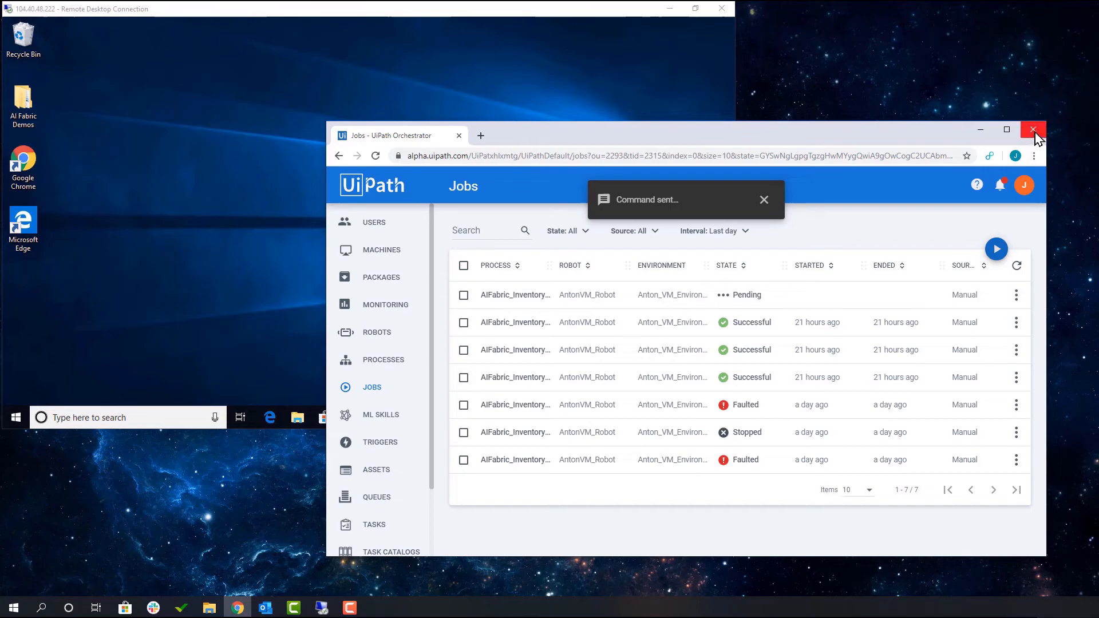
click(1032, 129)
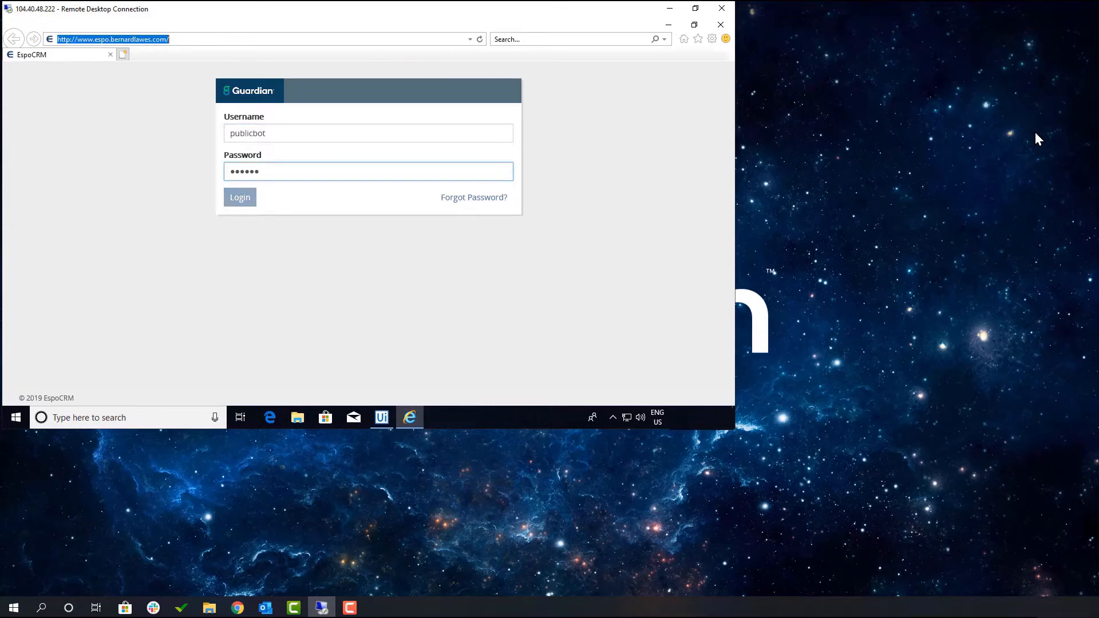
Step: Log in to EspoCRM and review the Nikon Camera's inventory data list, then move to the Shark Vacuum Cleaner
click(240, 197)
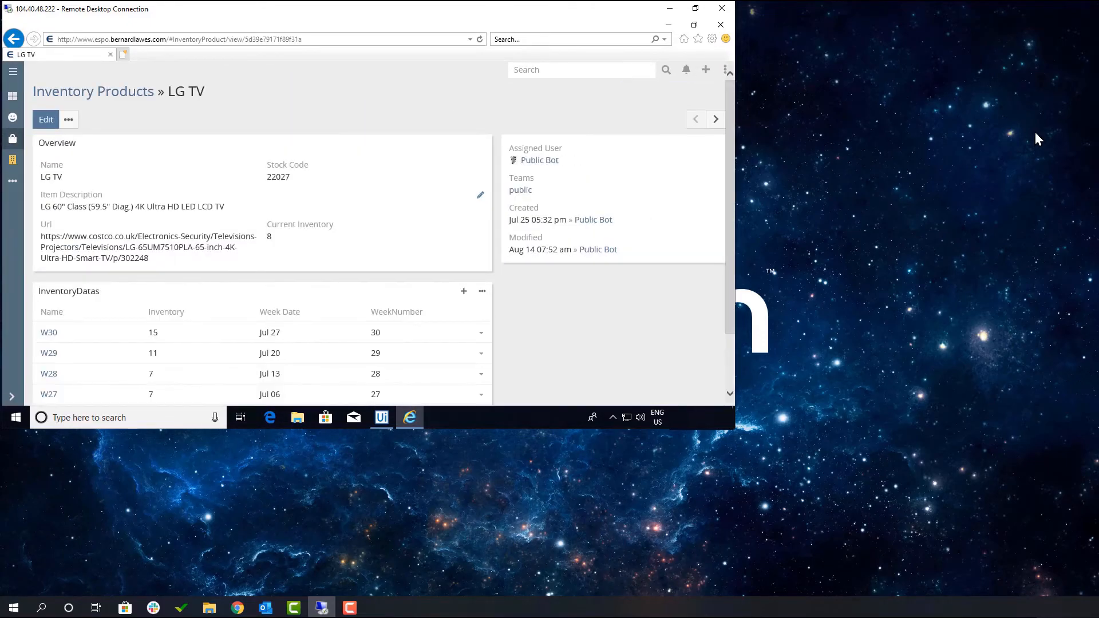
click(482, 291)
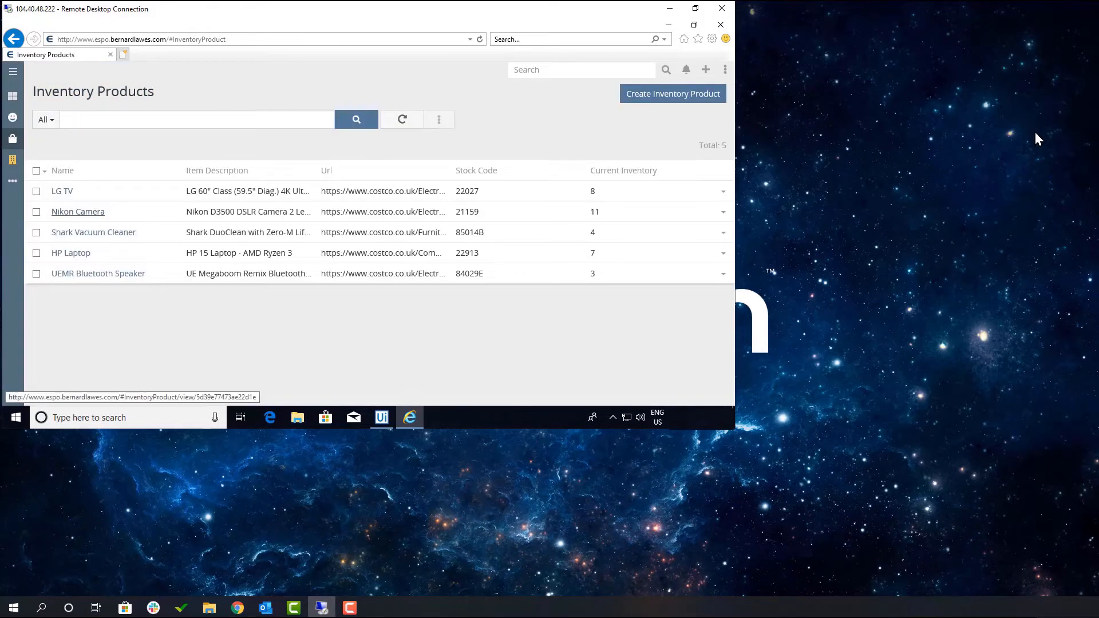
click(78, 211)
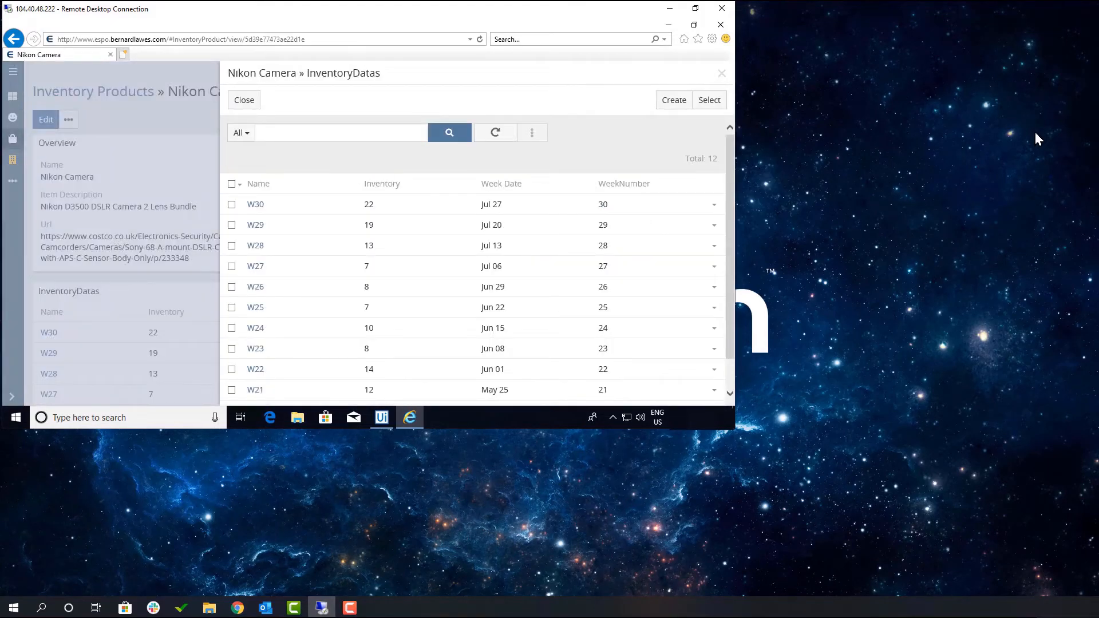
click(243, 100)
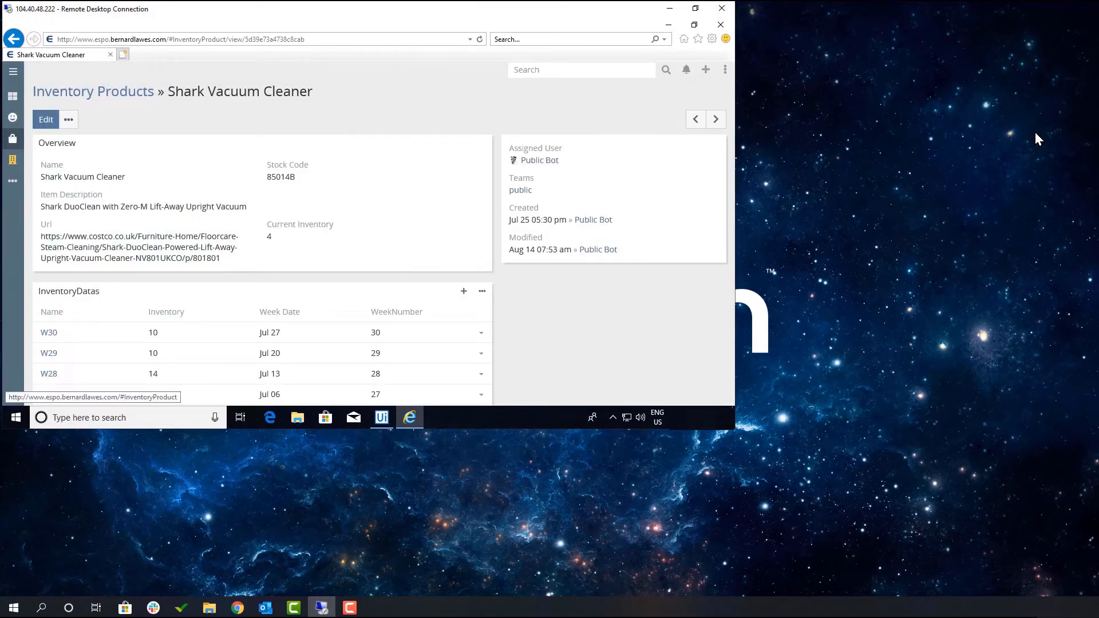
Step: Step through the HP Laptop and UEMR Bluetooth Speaker records, viewing the speaker's full inventory data list
click(715, 118)
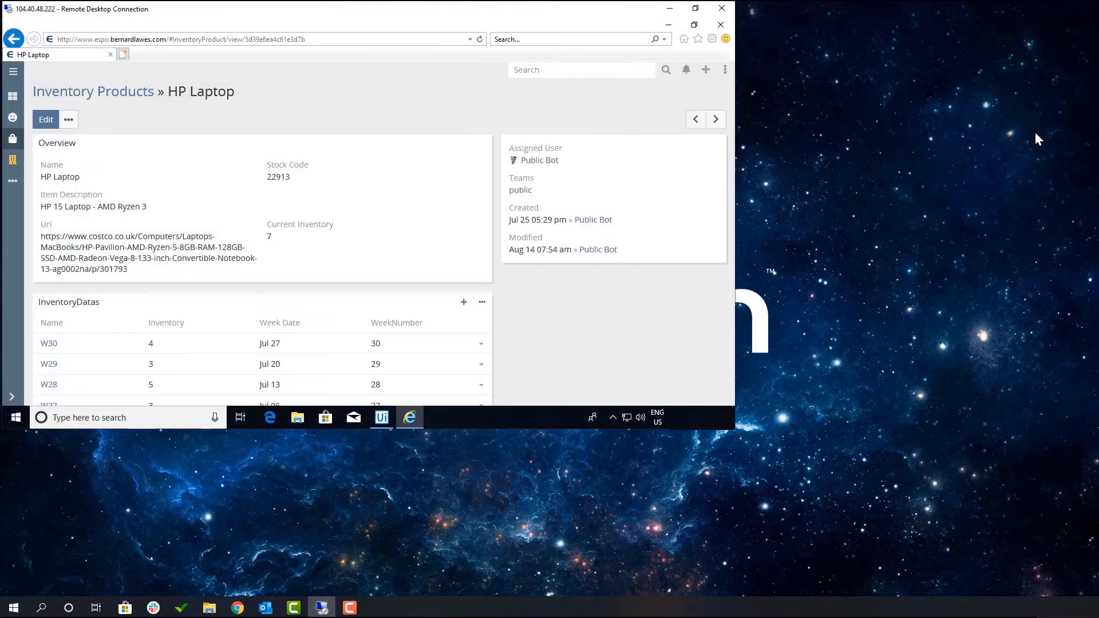
click(716, 119)
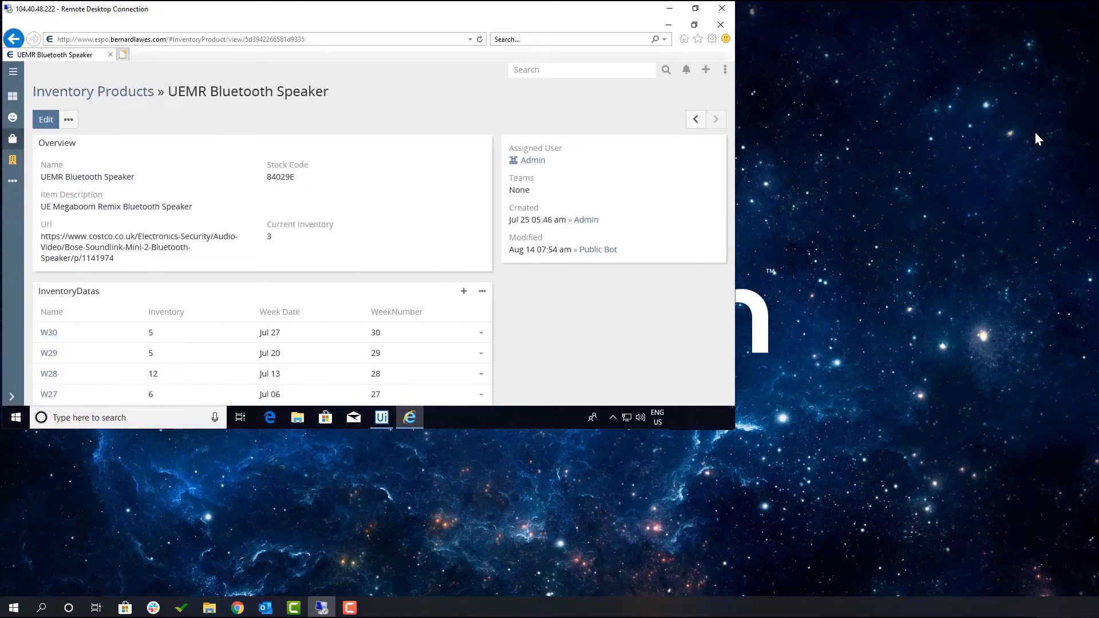
click(482, 291)
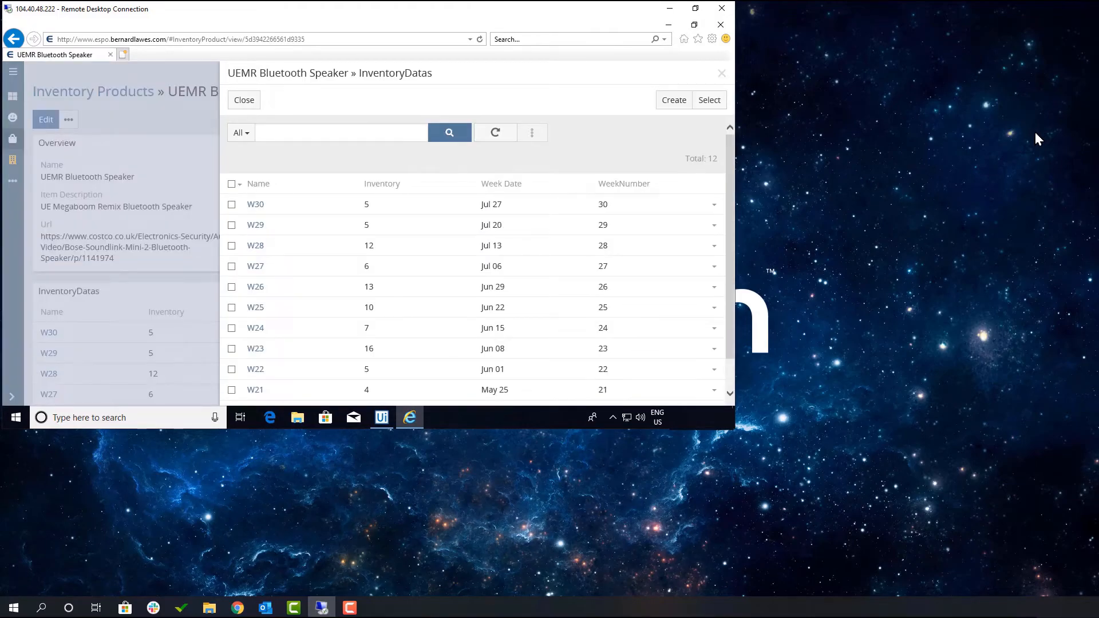
click(721, 8)
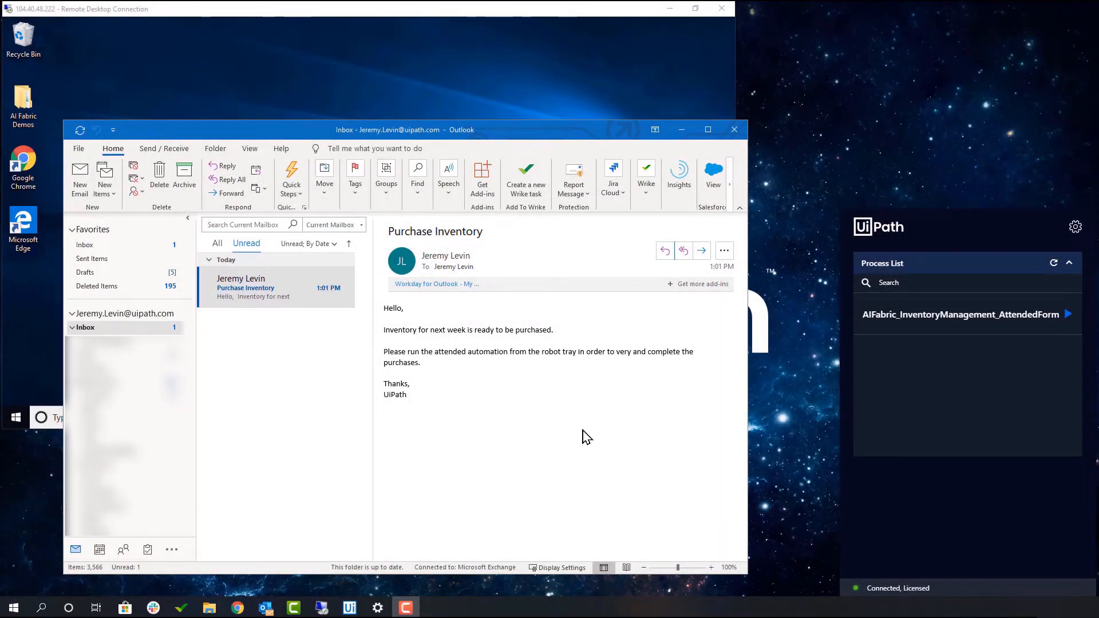
mouse_move(663, 423)
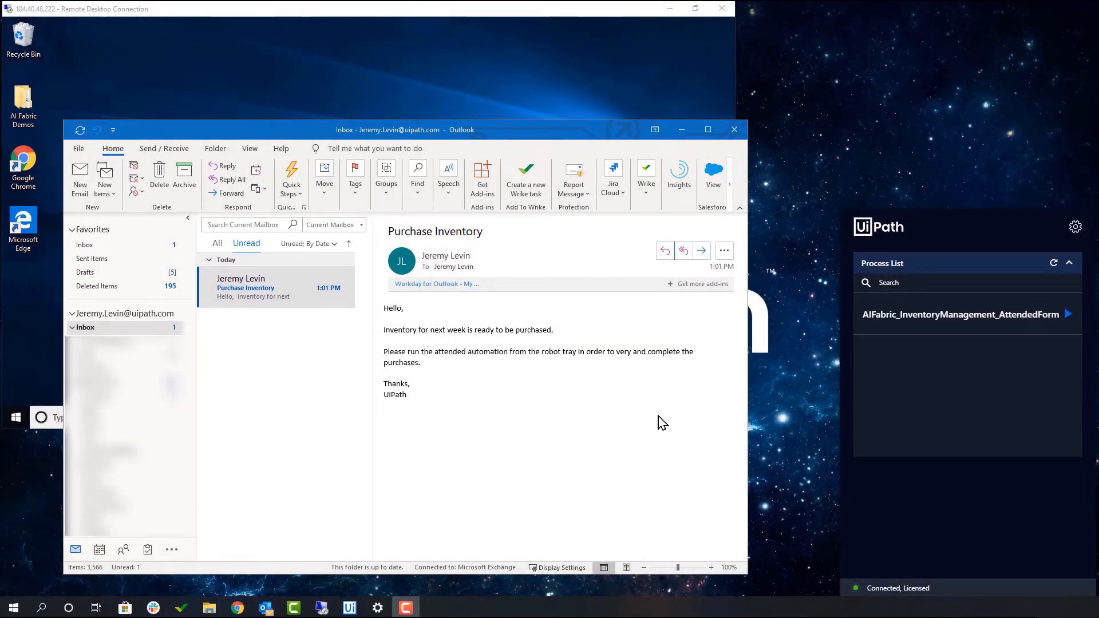
Step: Start the AIFabric_InventoryManagement_AttendedForm automation from the UiPath Robot tray
click(1069, 314)
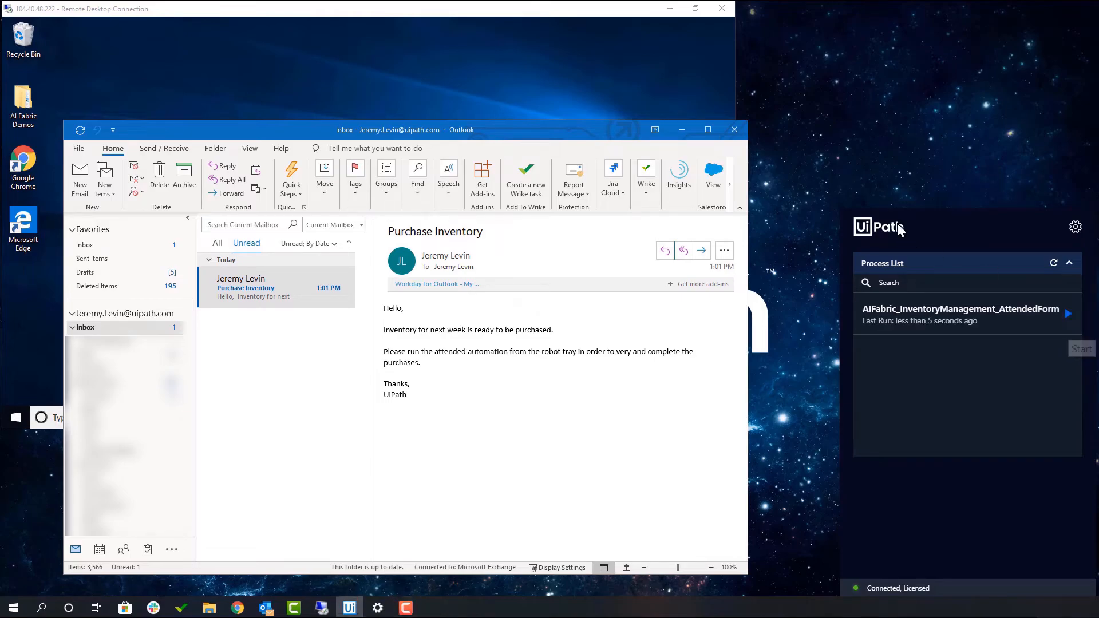
click(1068, 314)
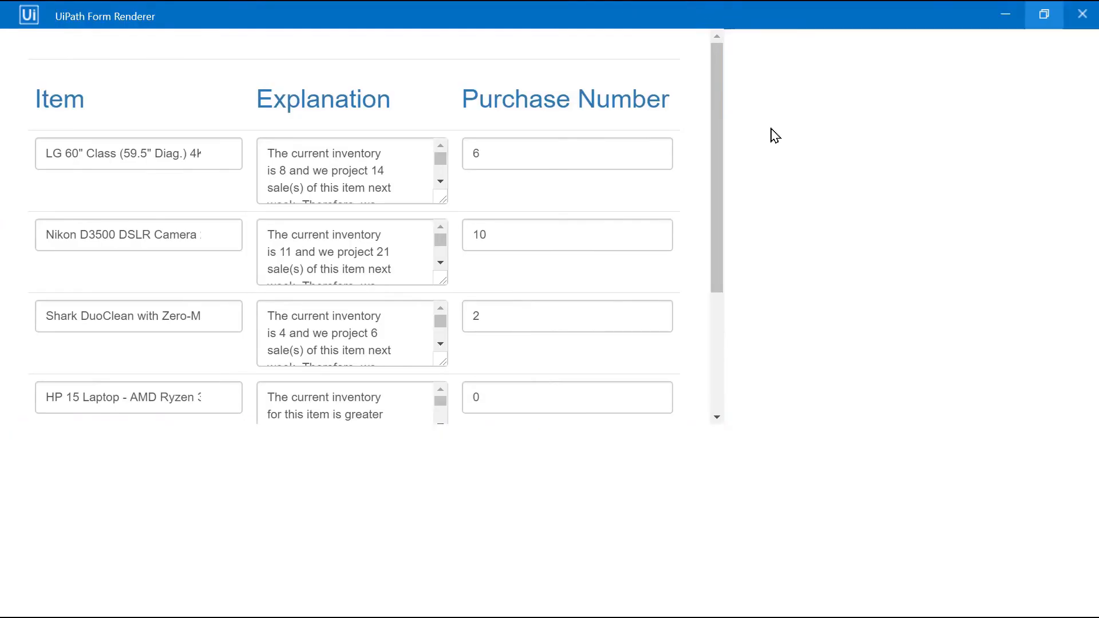
Step: Maximize the form, set the Nikon D3500 purchase number to 7 and submit the purchase form
click(1045, 14)
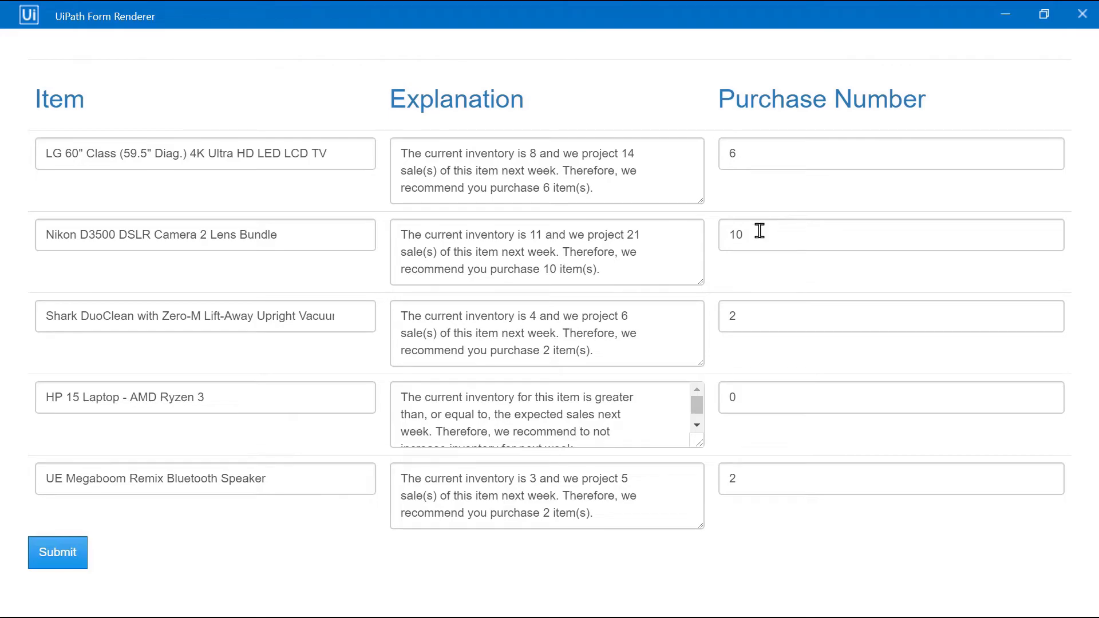
text(7)
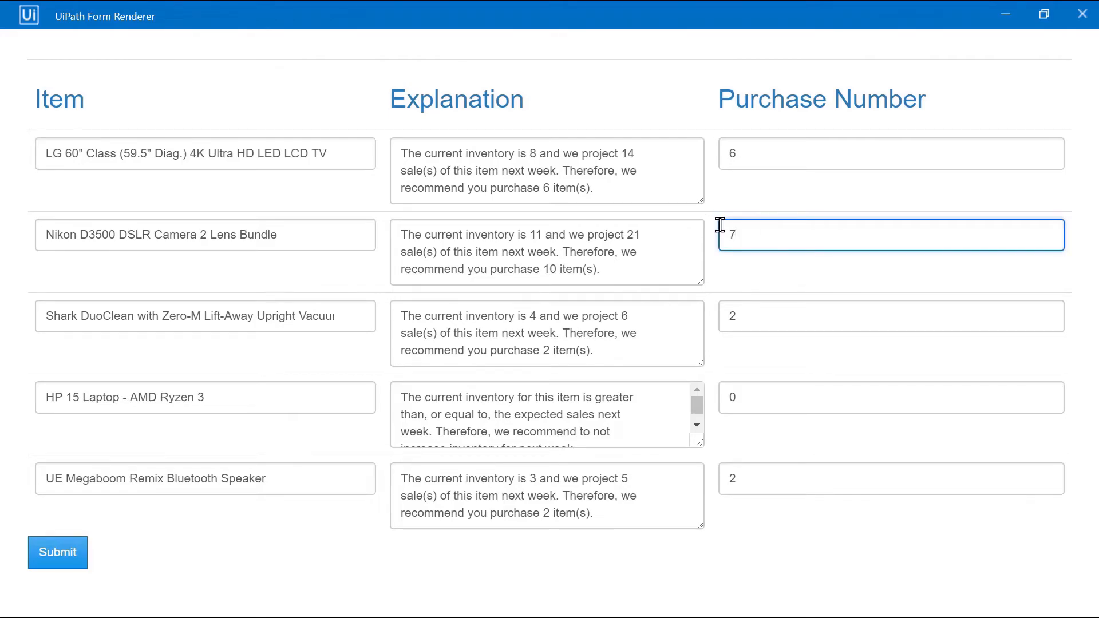
mouse_move(734, 277)
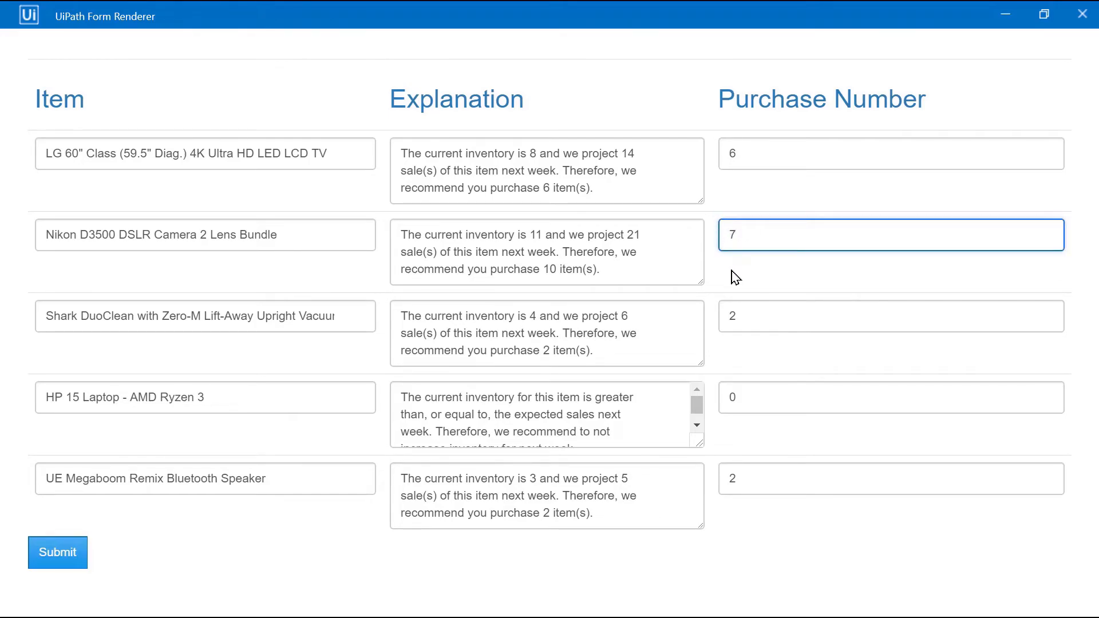
click(737, 530)
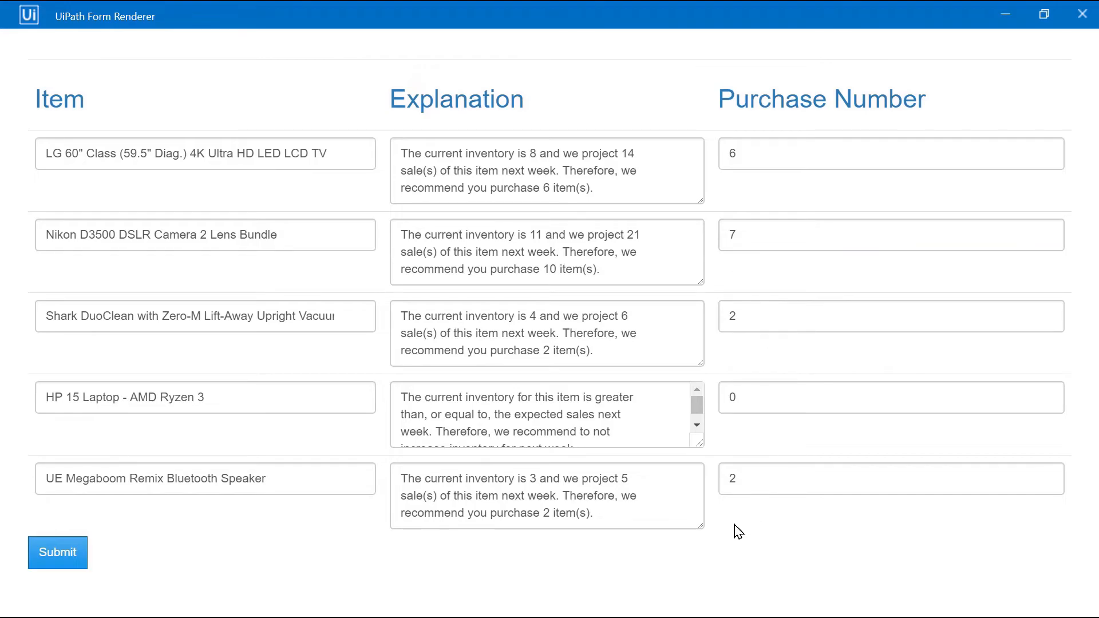
mouse_move(57, 552)
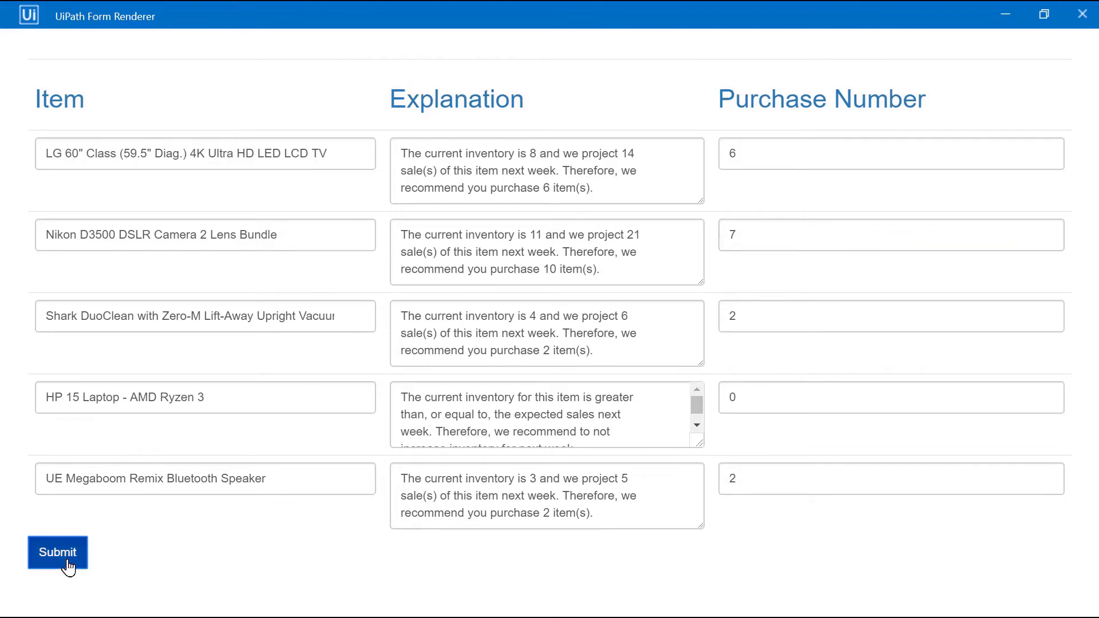
click(57, 552)
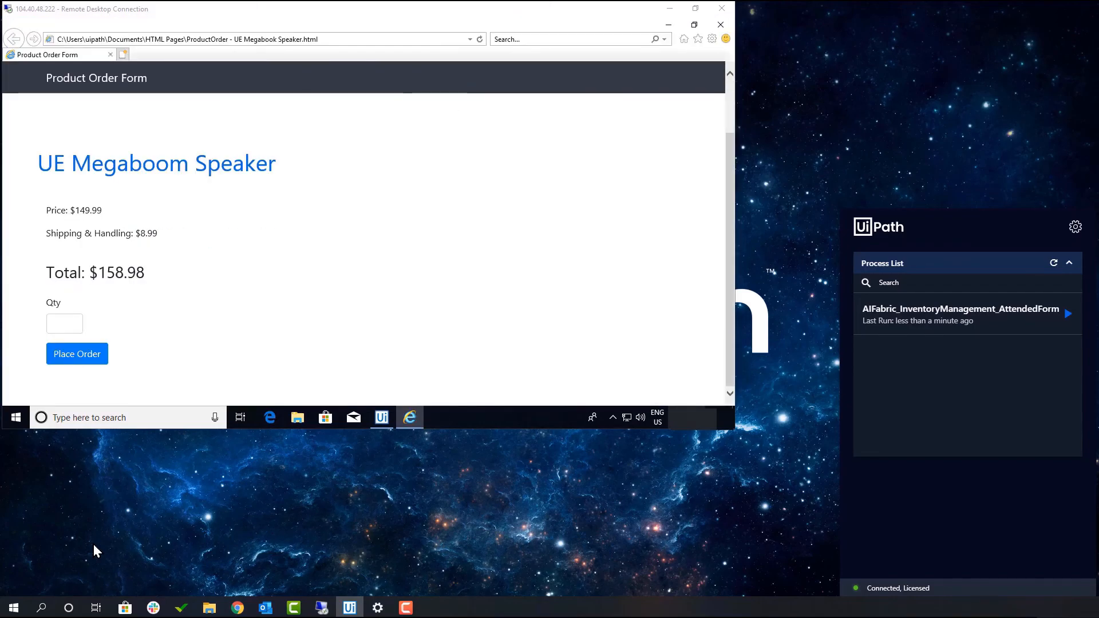
Step: Close the Internet Explorer window showing the UE Megaboom Speaker order page
click(721, 24)
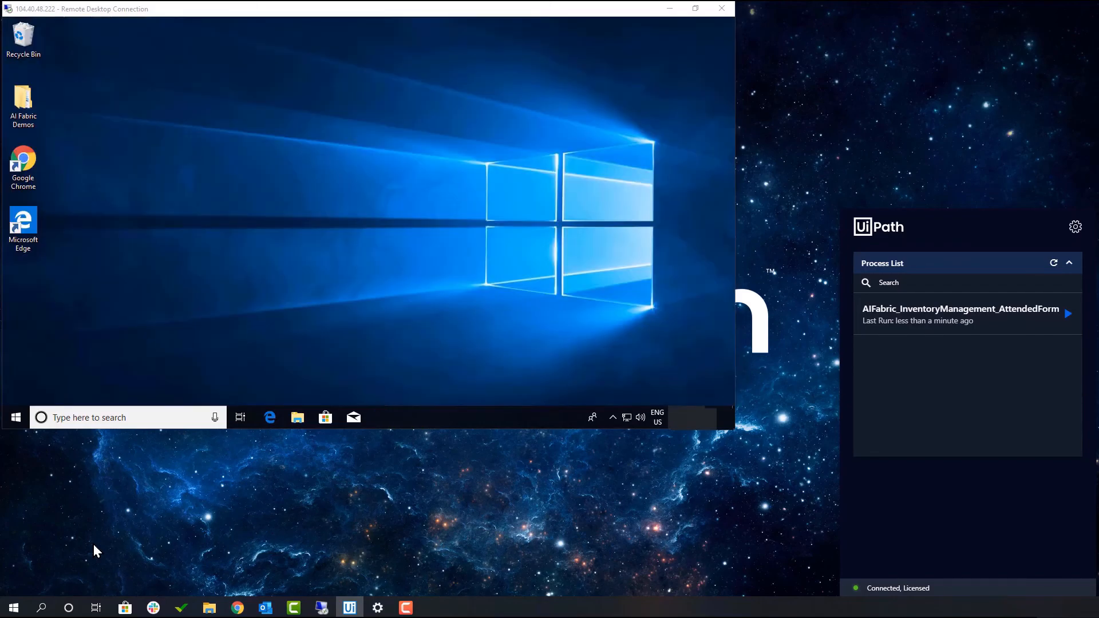